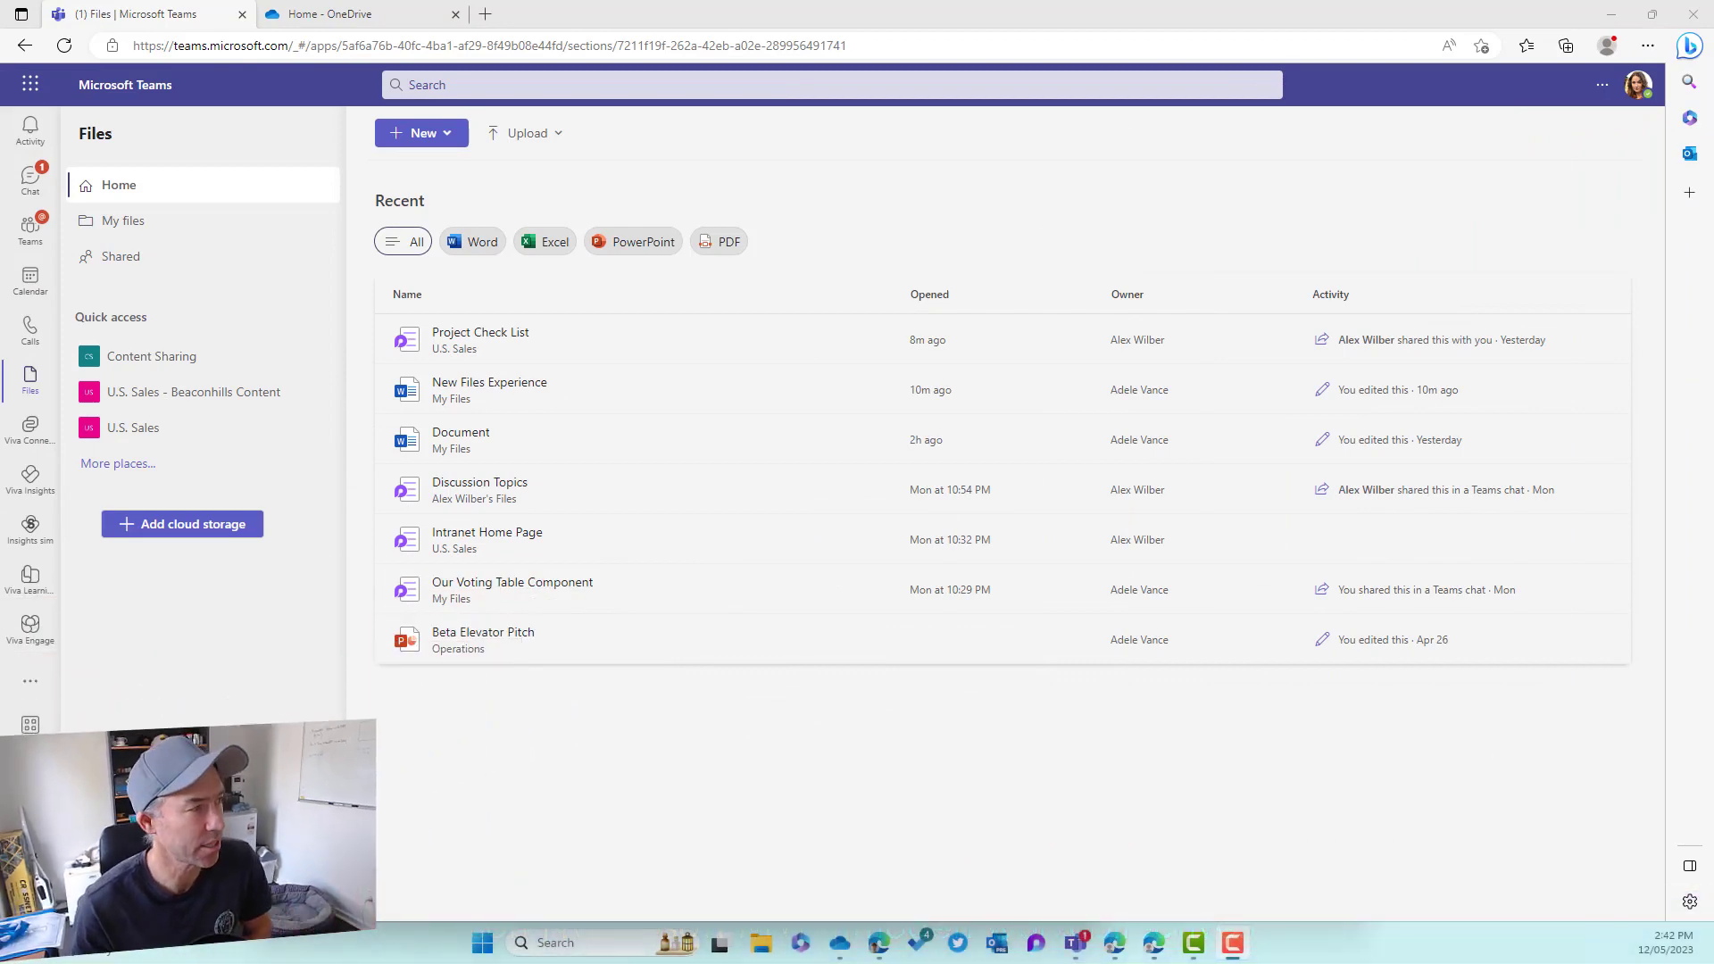
mouse_move(1669, 69)
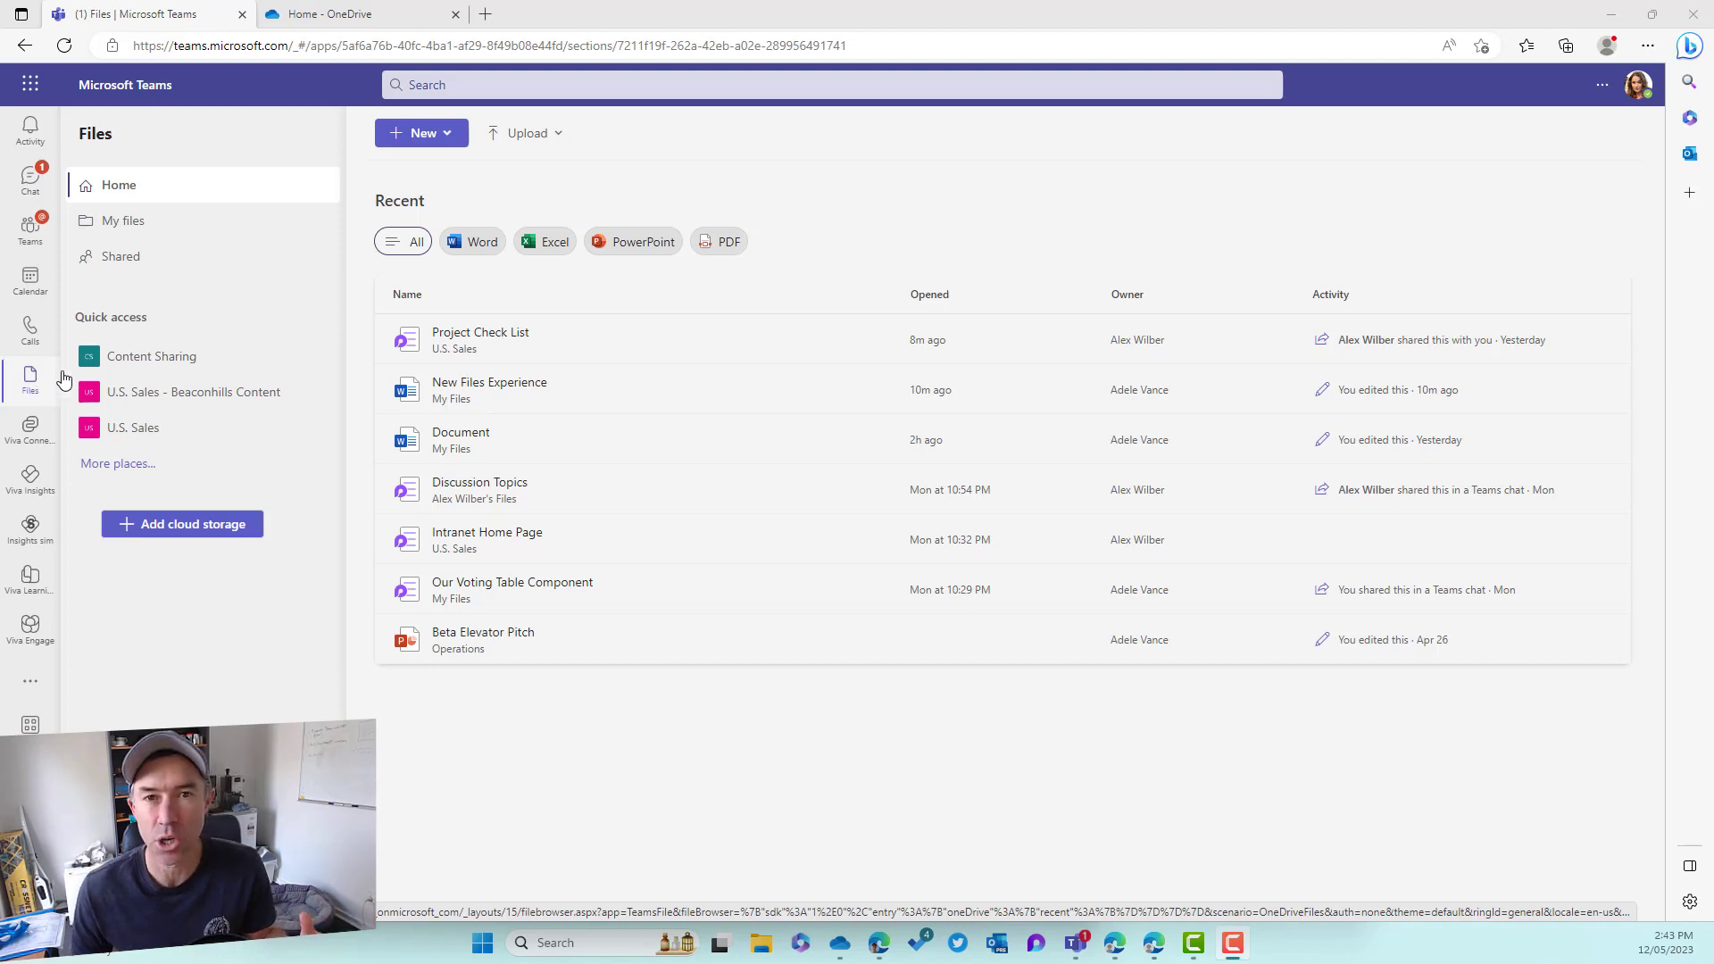
mouse_move(341, 239)
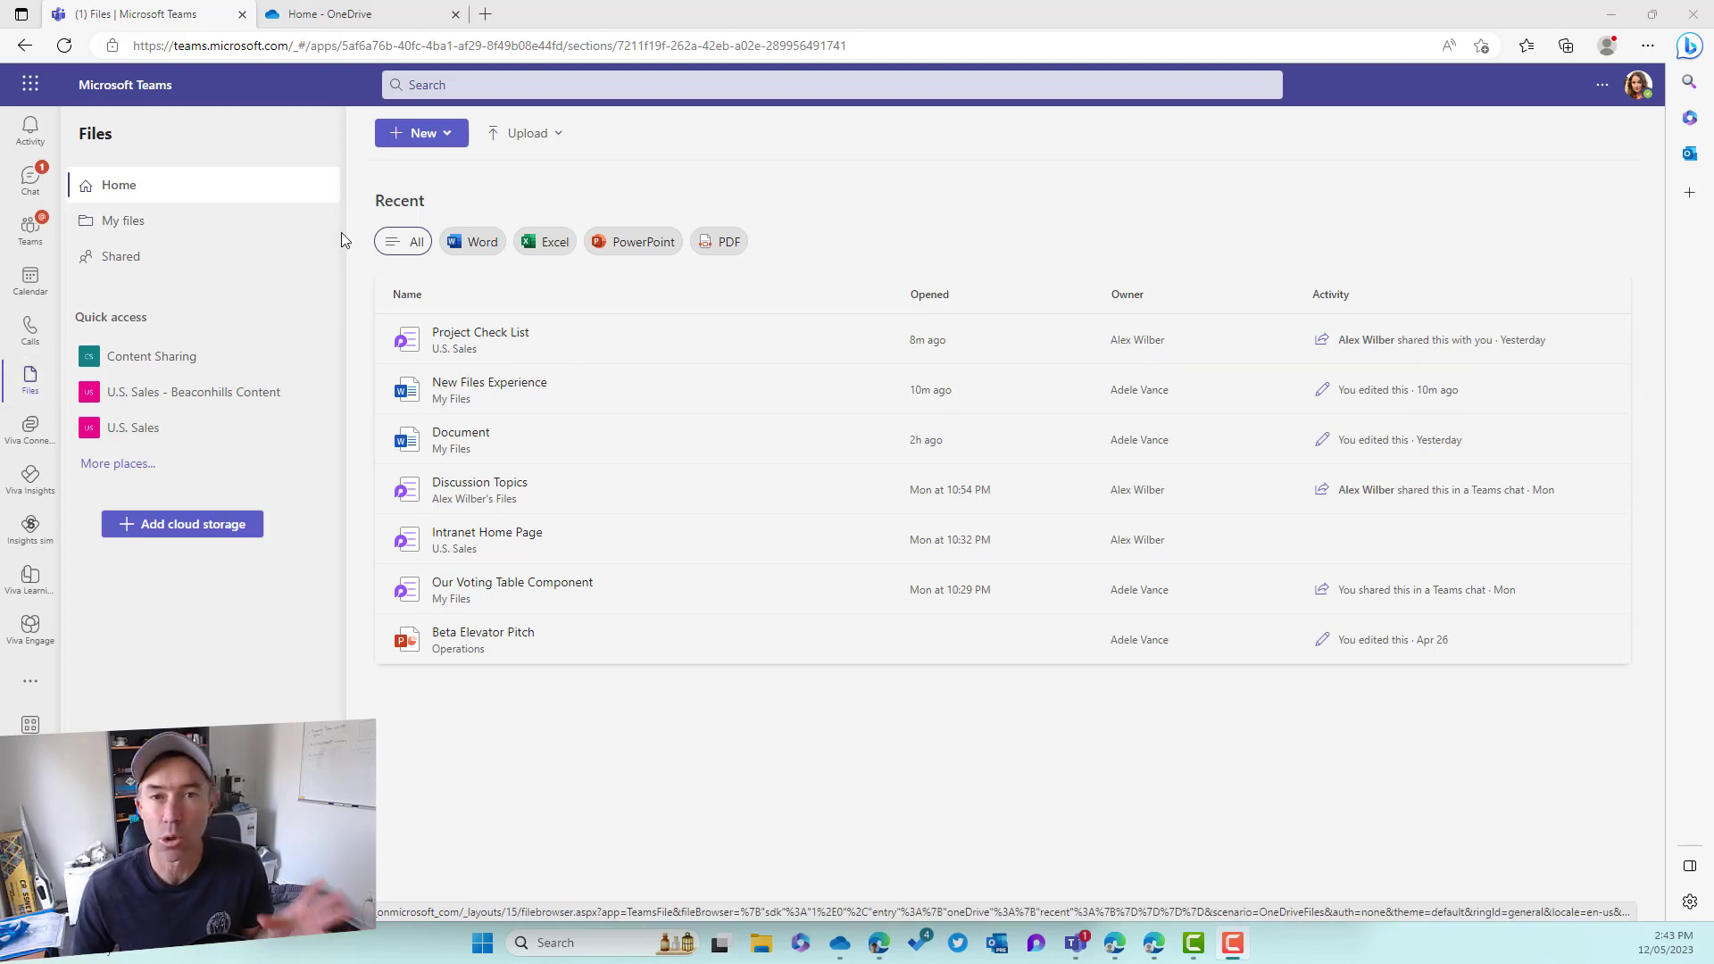
Visit the OneDrive home, return to Files home, and preview the New file-type menu.
left_click(361, 13)
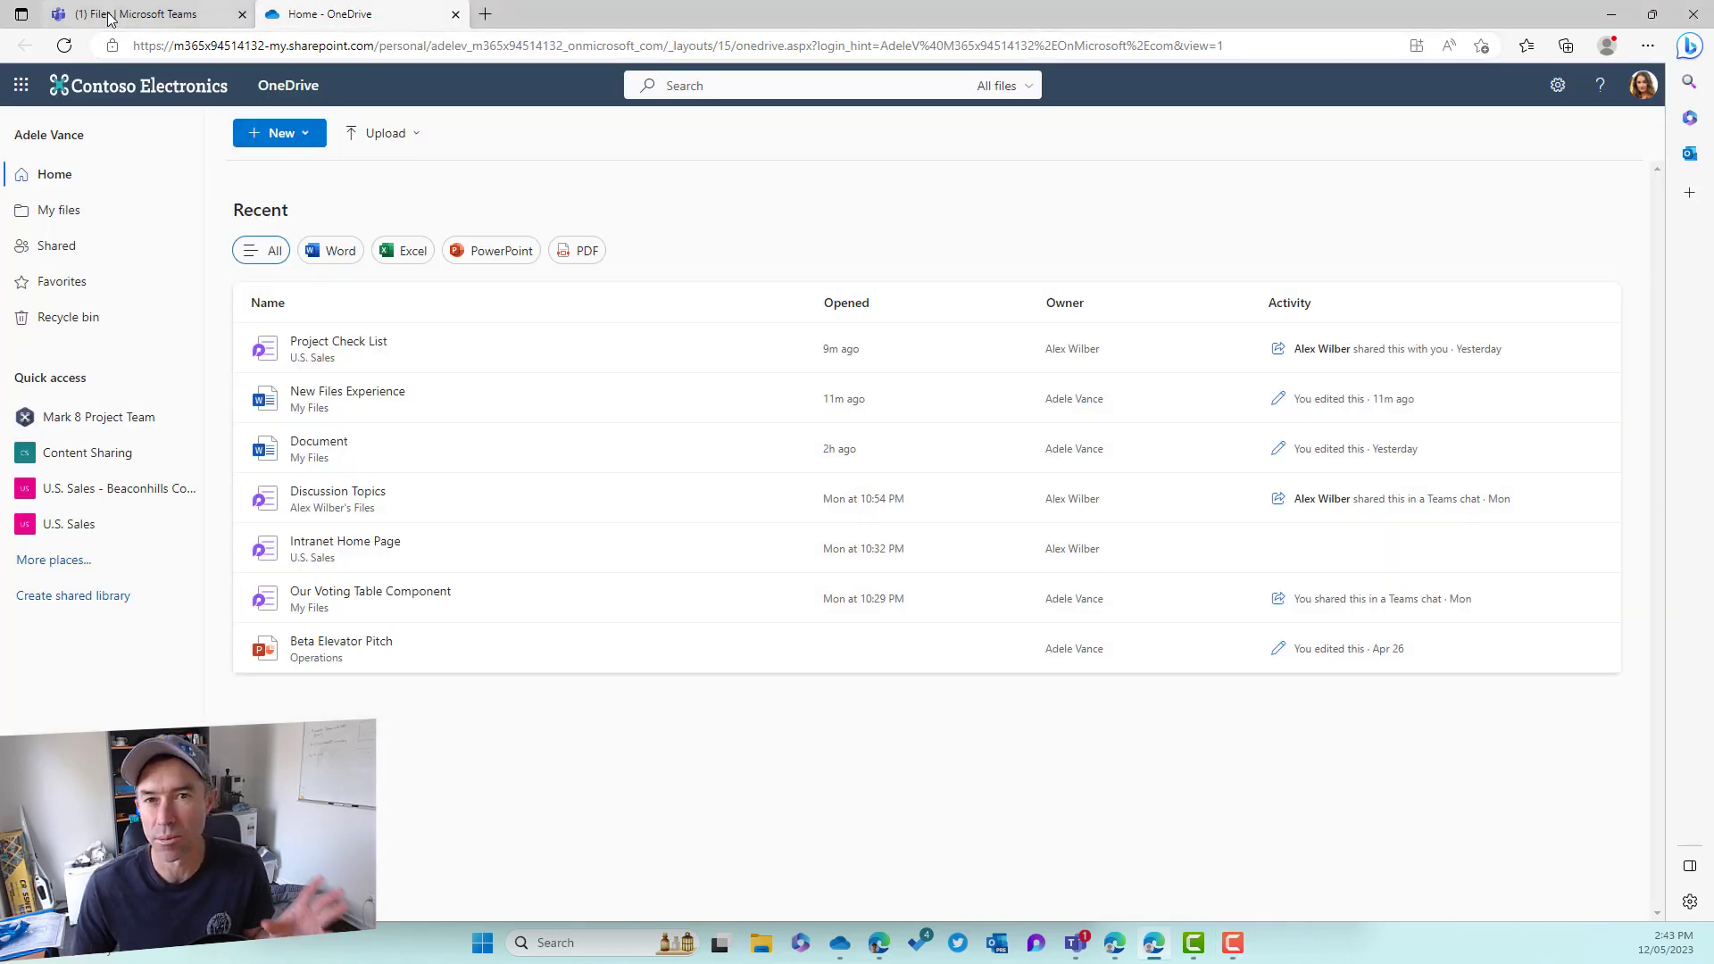
left_click(142, 13)
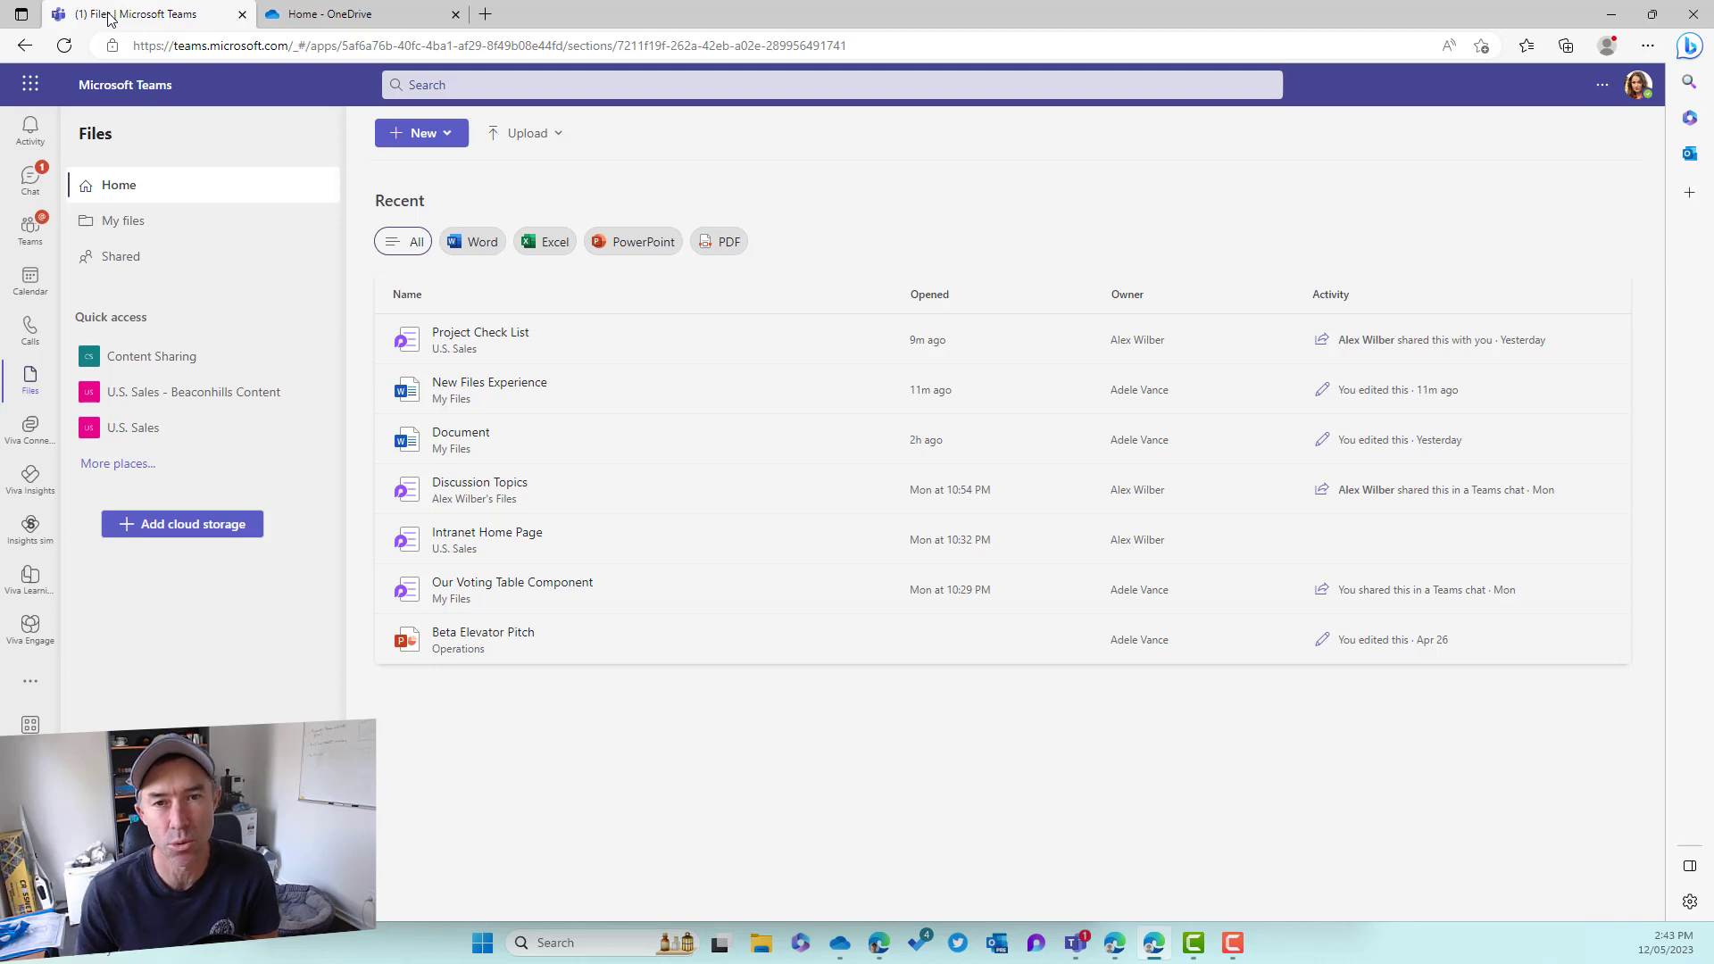
mouse_move(422, 132)
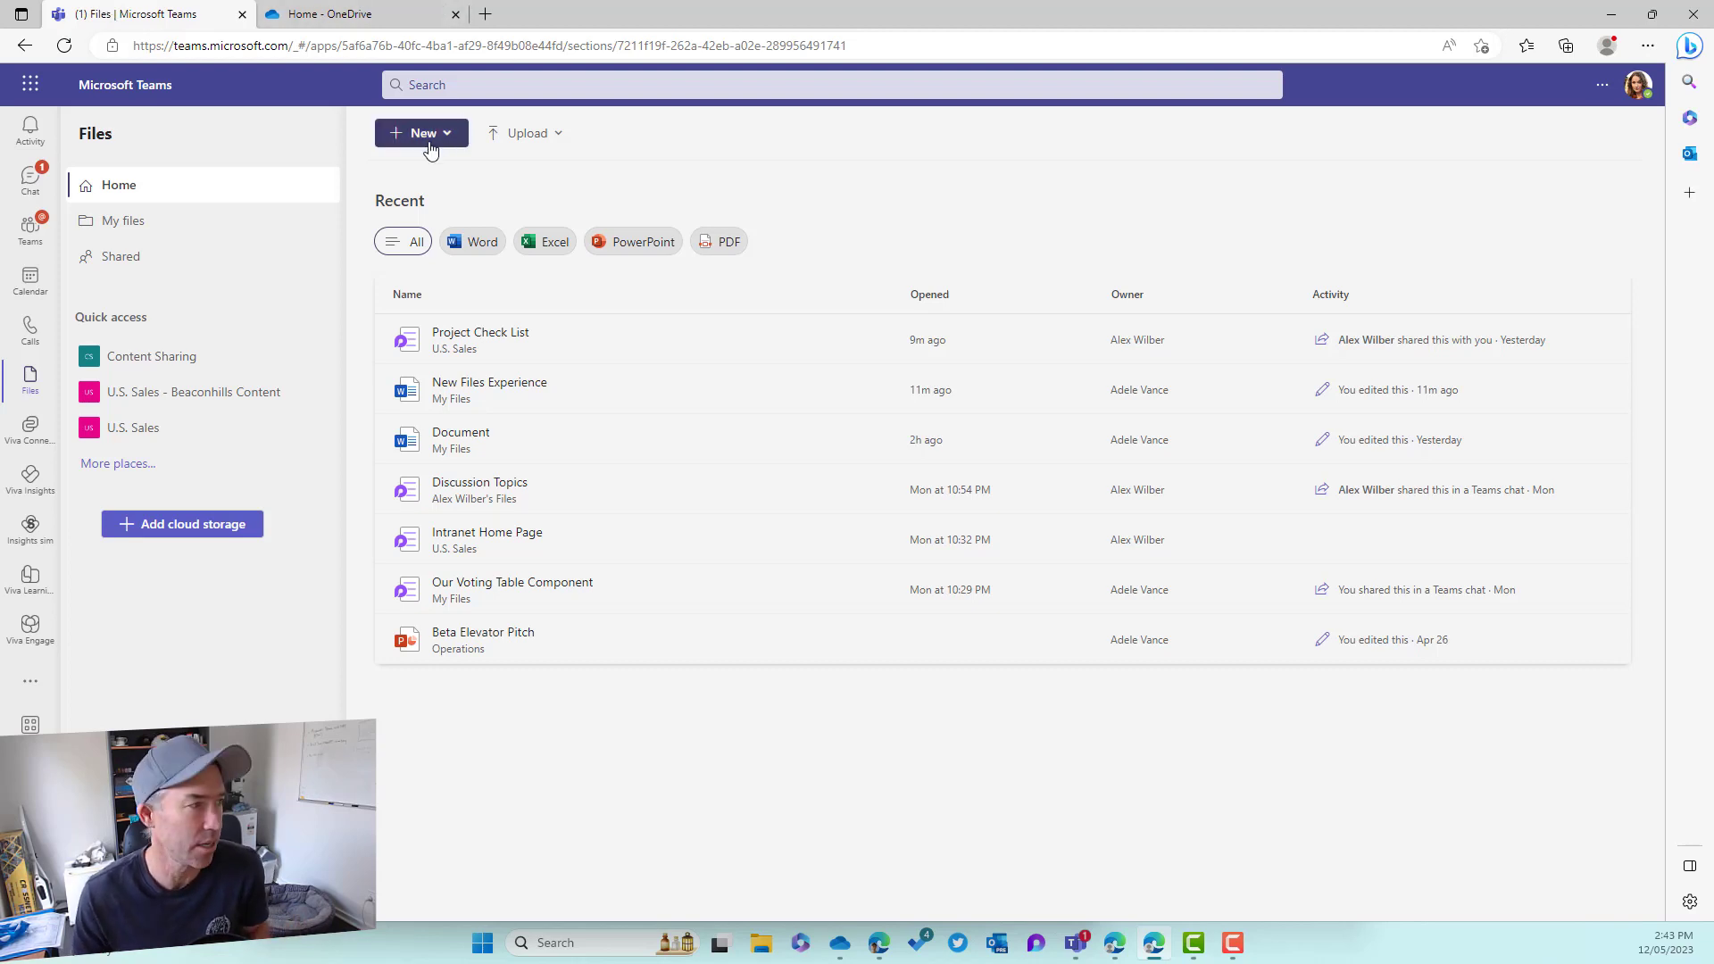
left_click(421, 132)
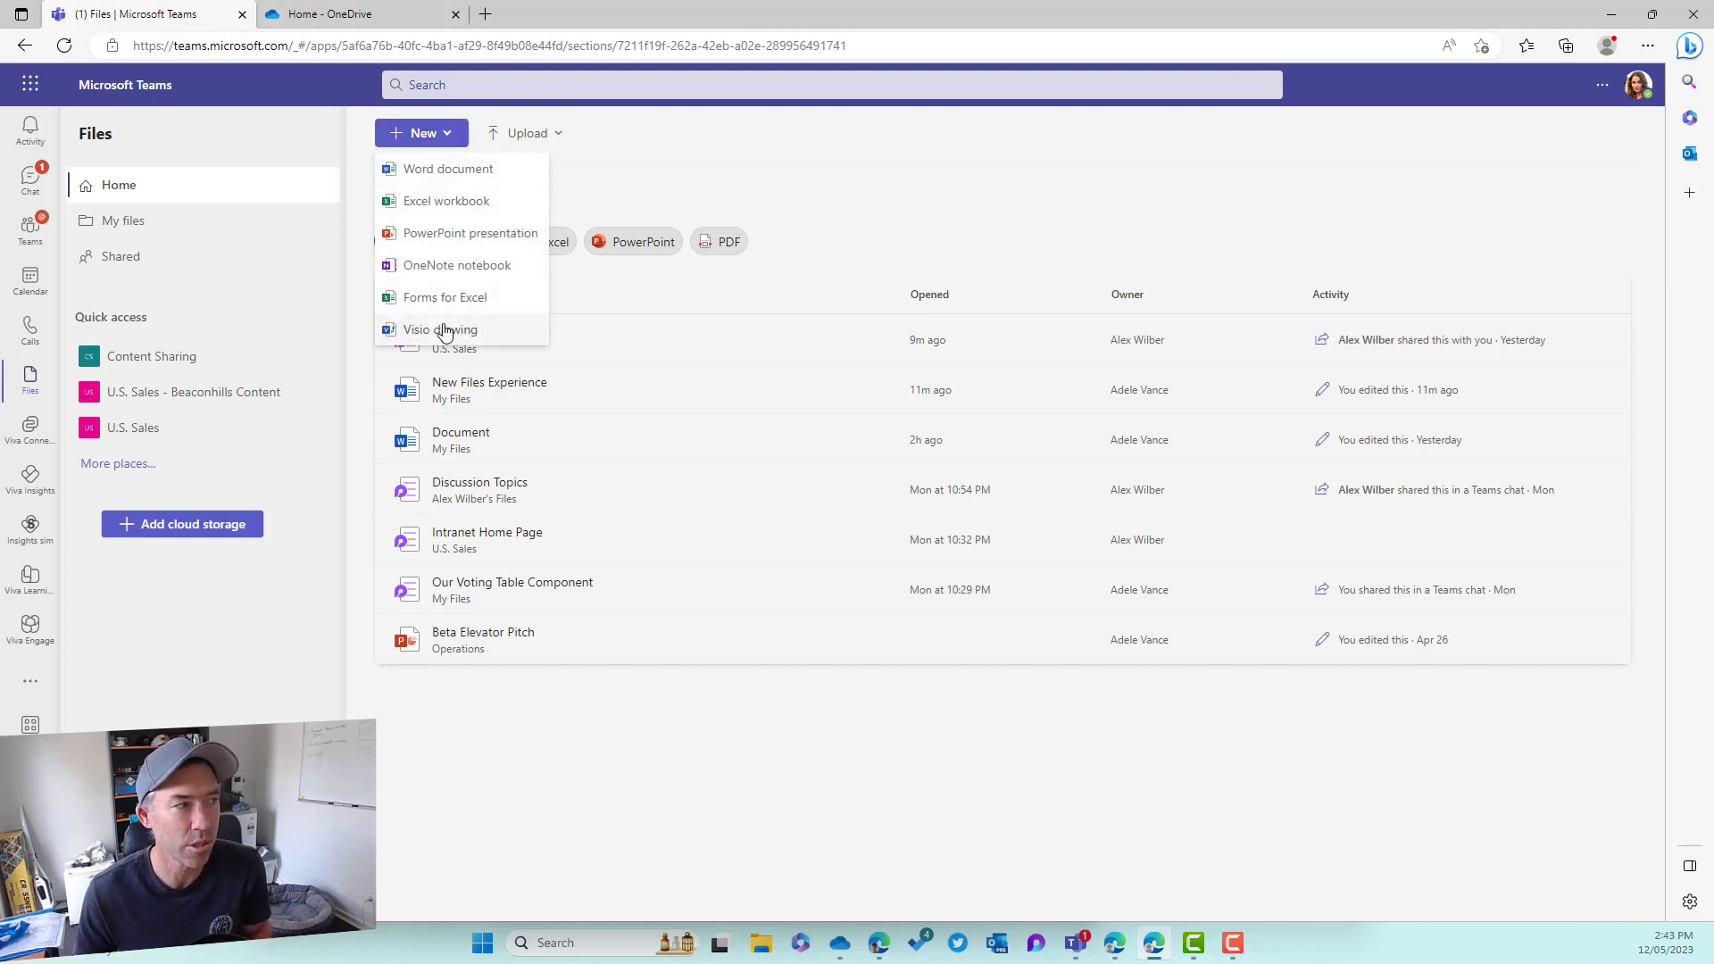
left_click(651, 175)
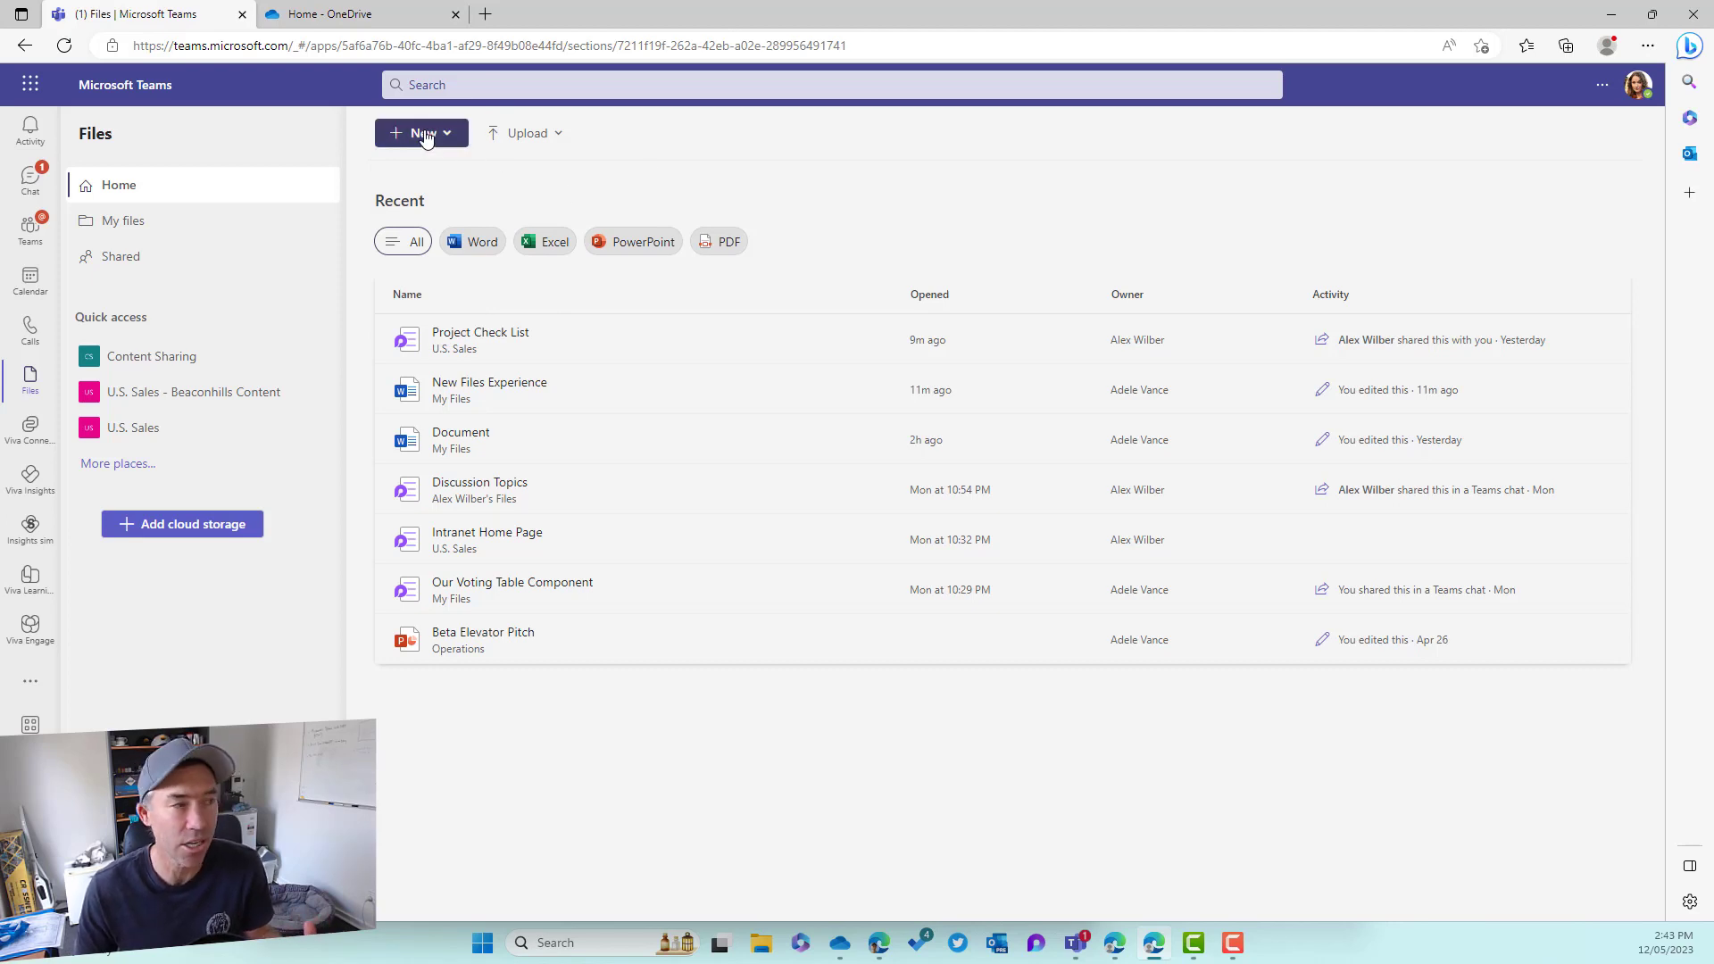
mouse_move(494, 133)
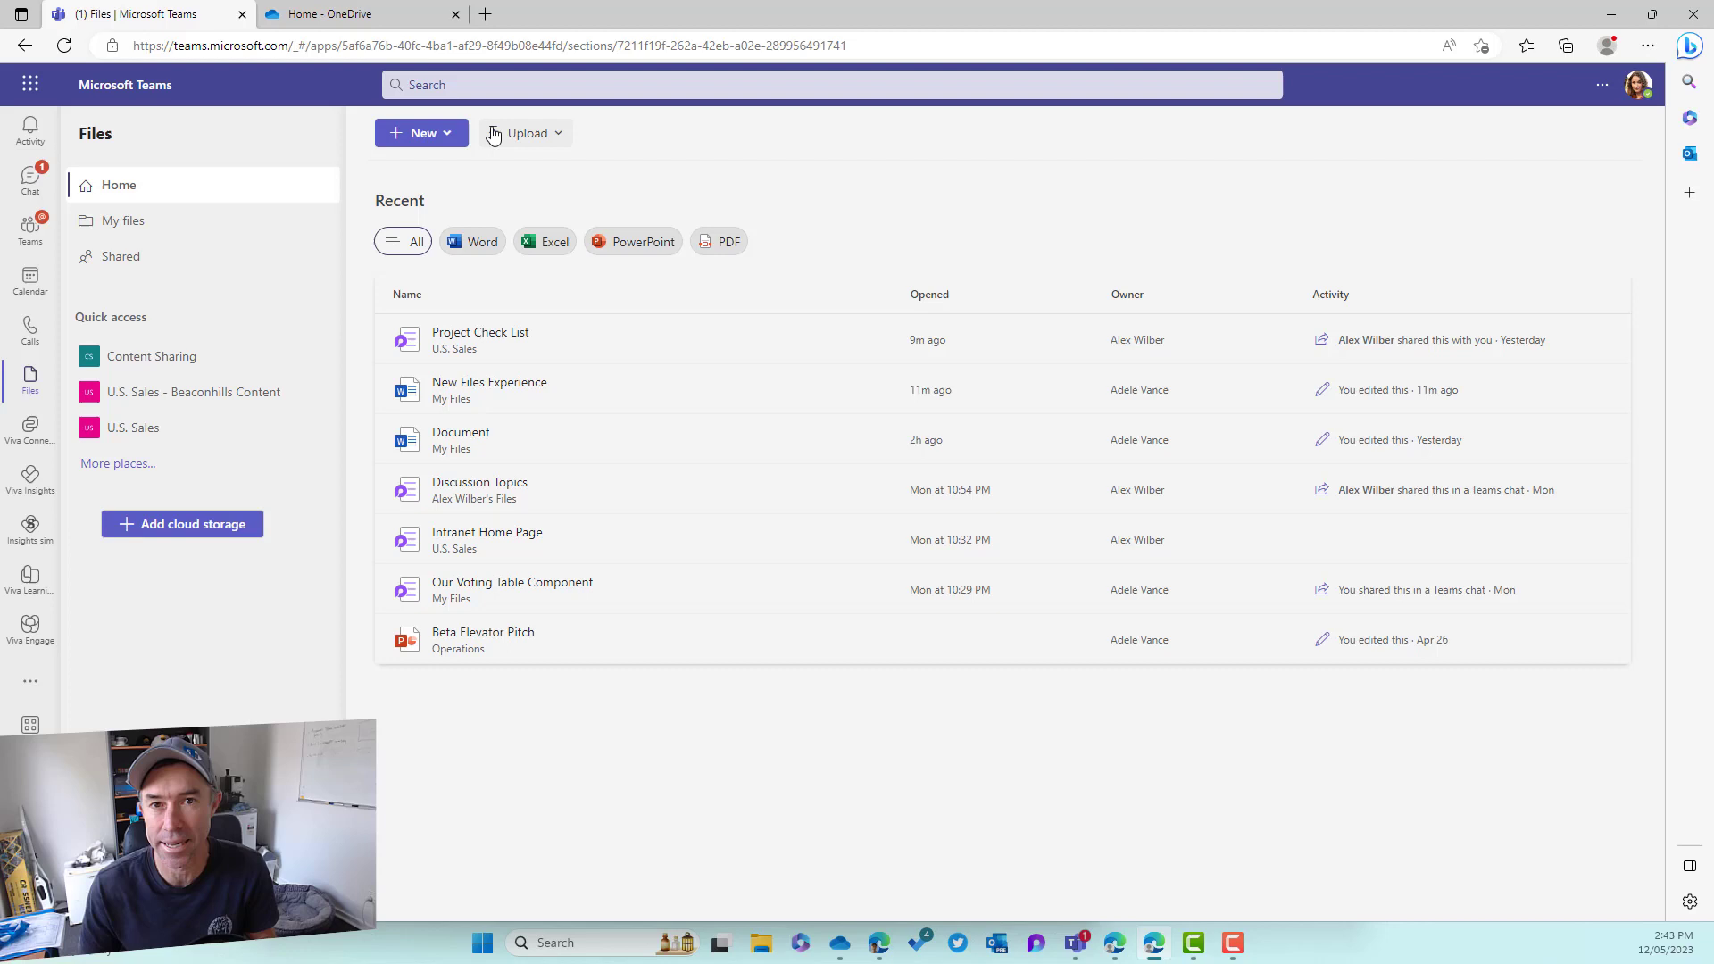
Filter the Recent list to Word, Excel, PowerPoint and PDF files.
left_click(526, 132)
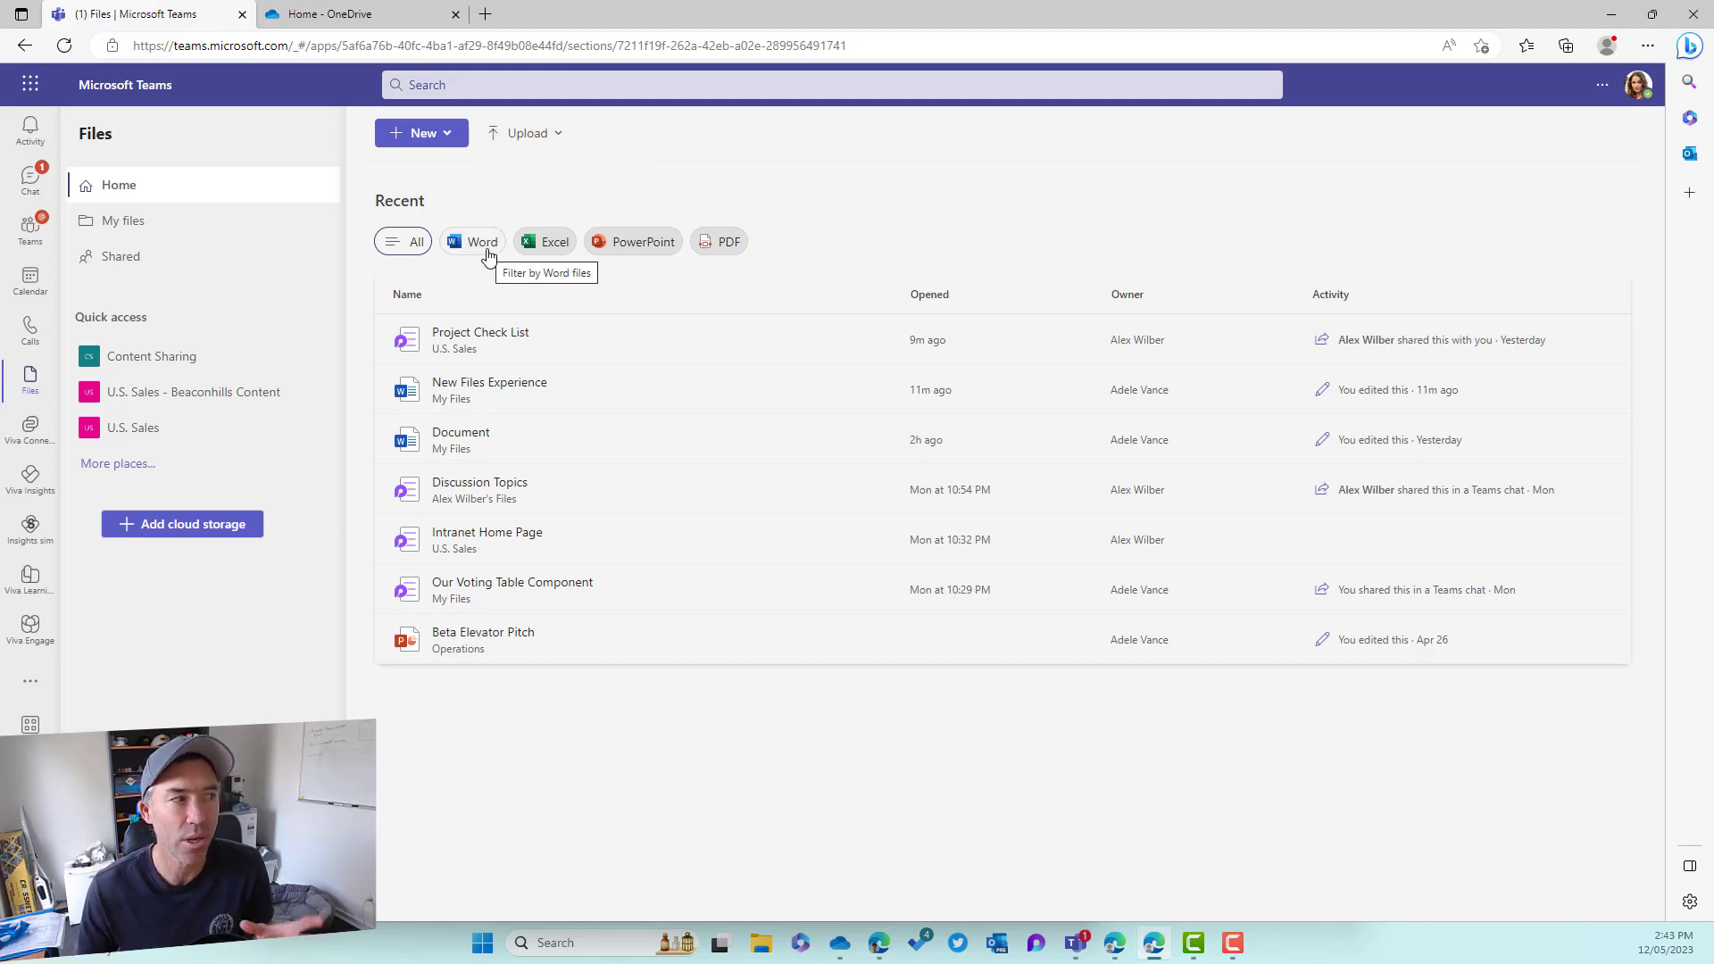
left_click(472, 242)
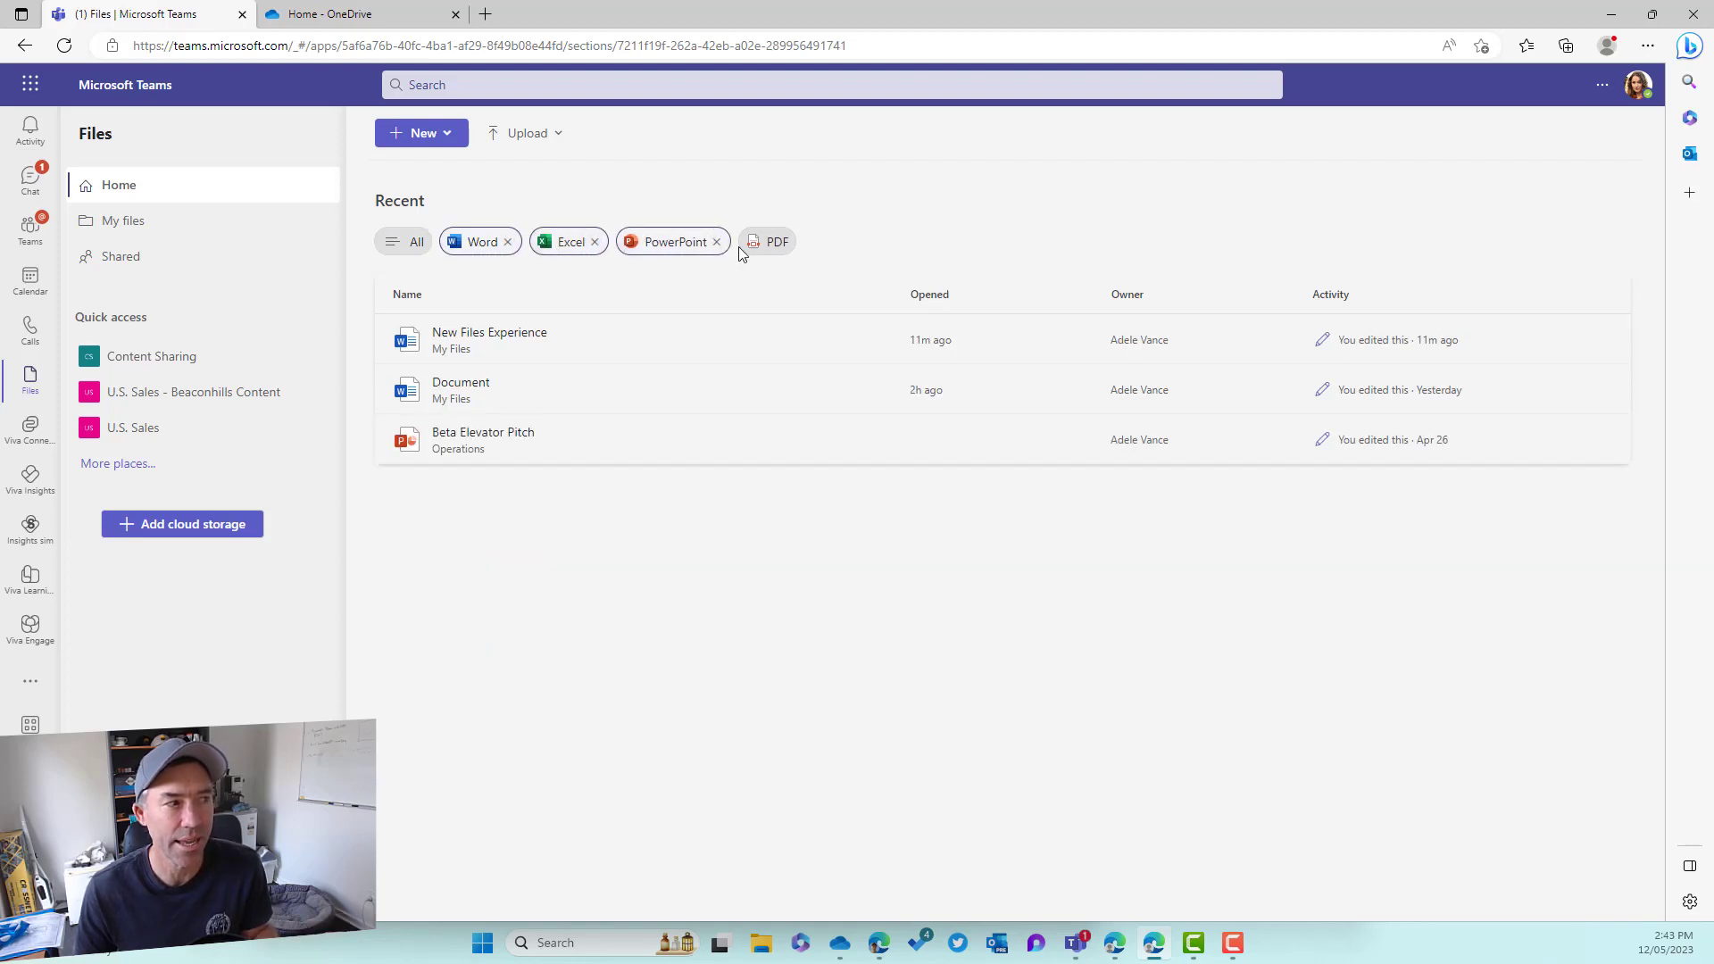
left_click(776, 242)
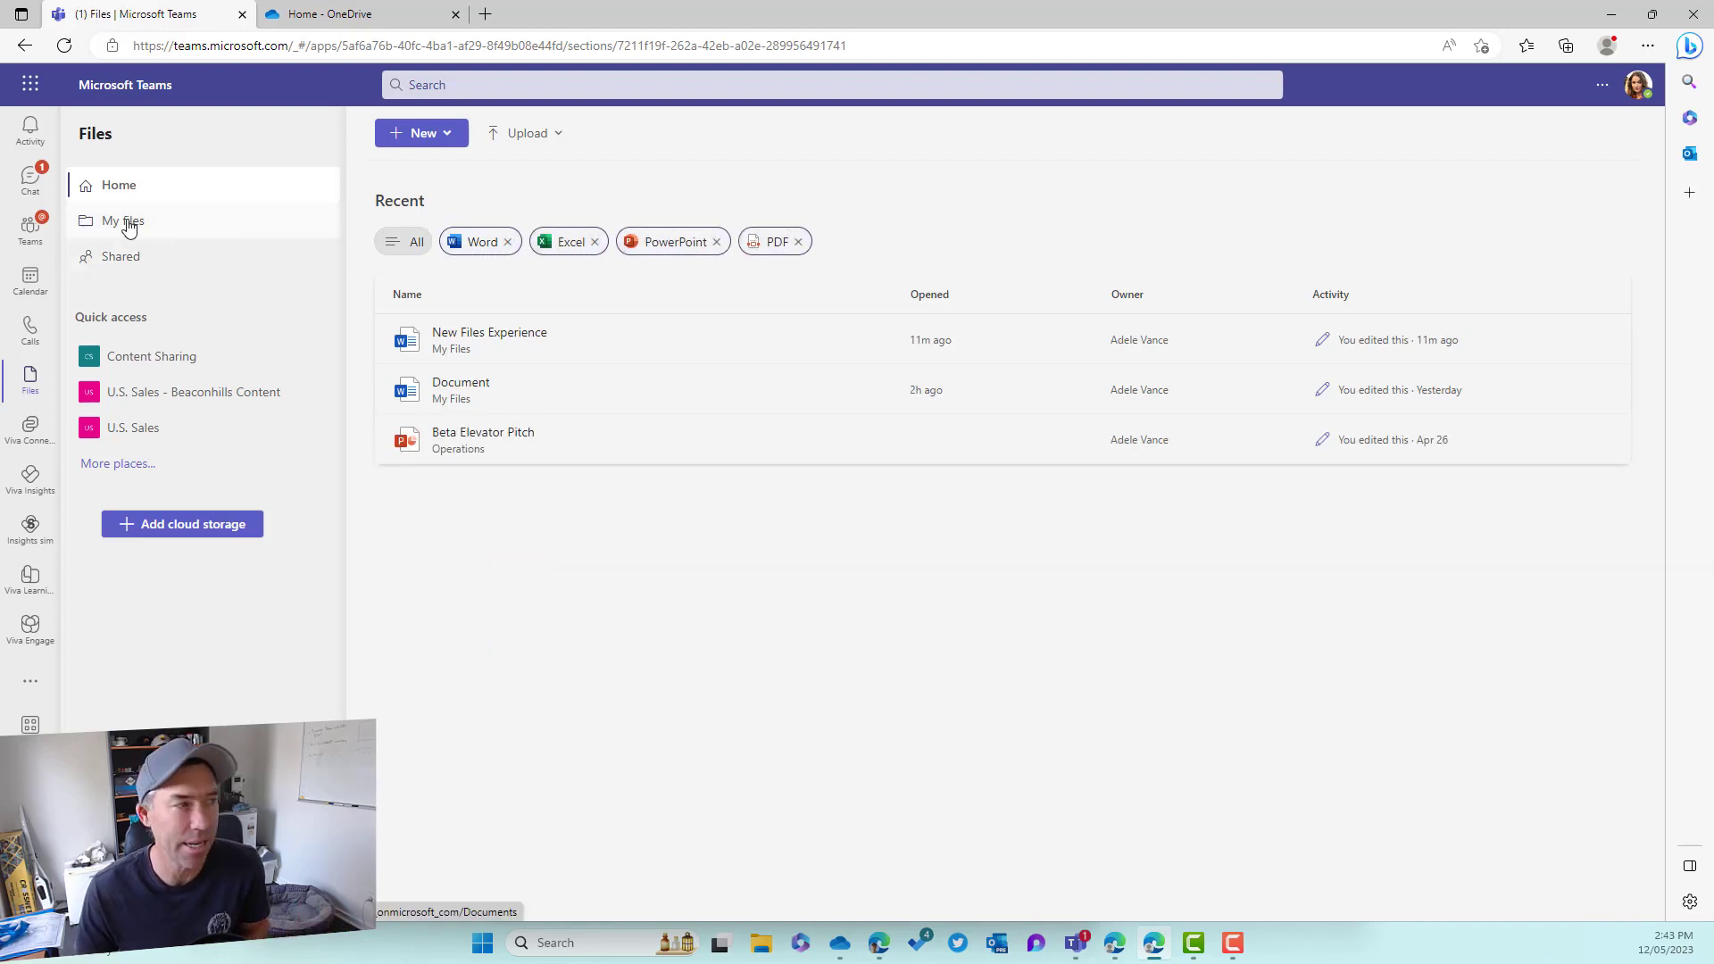
Show the My files OneDrive folders and documents, and view the Upload options.
left_click(123, 220)
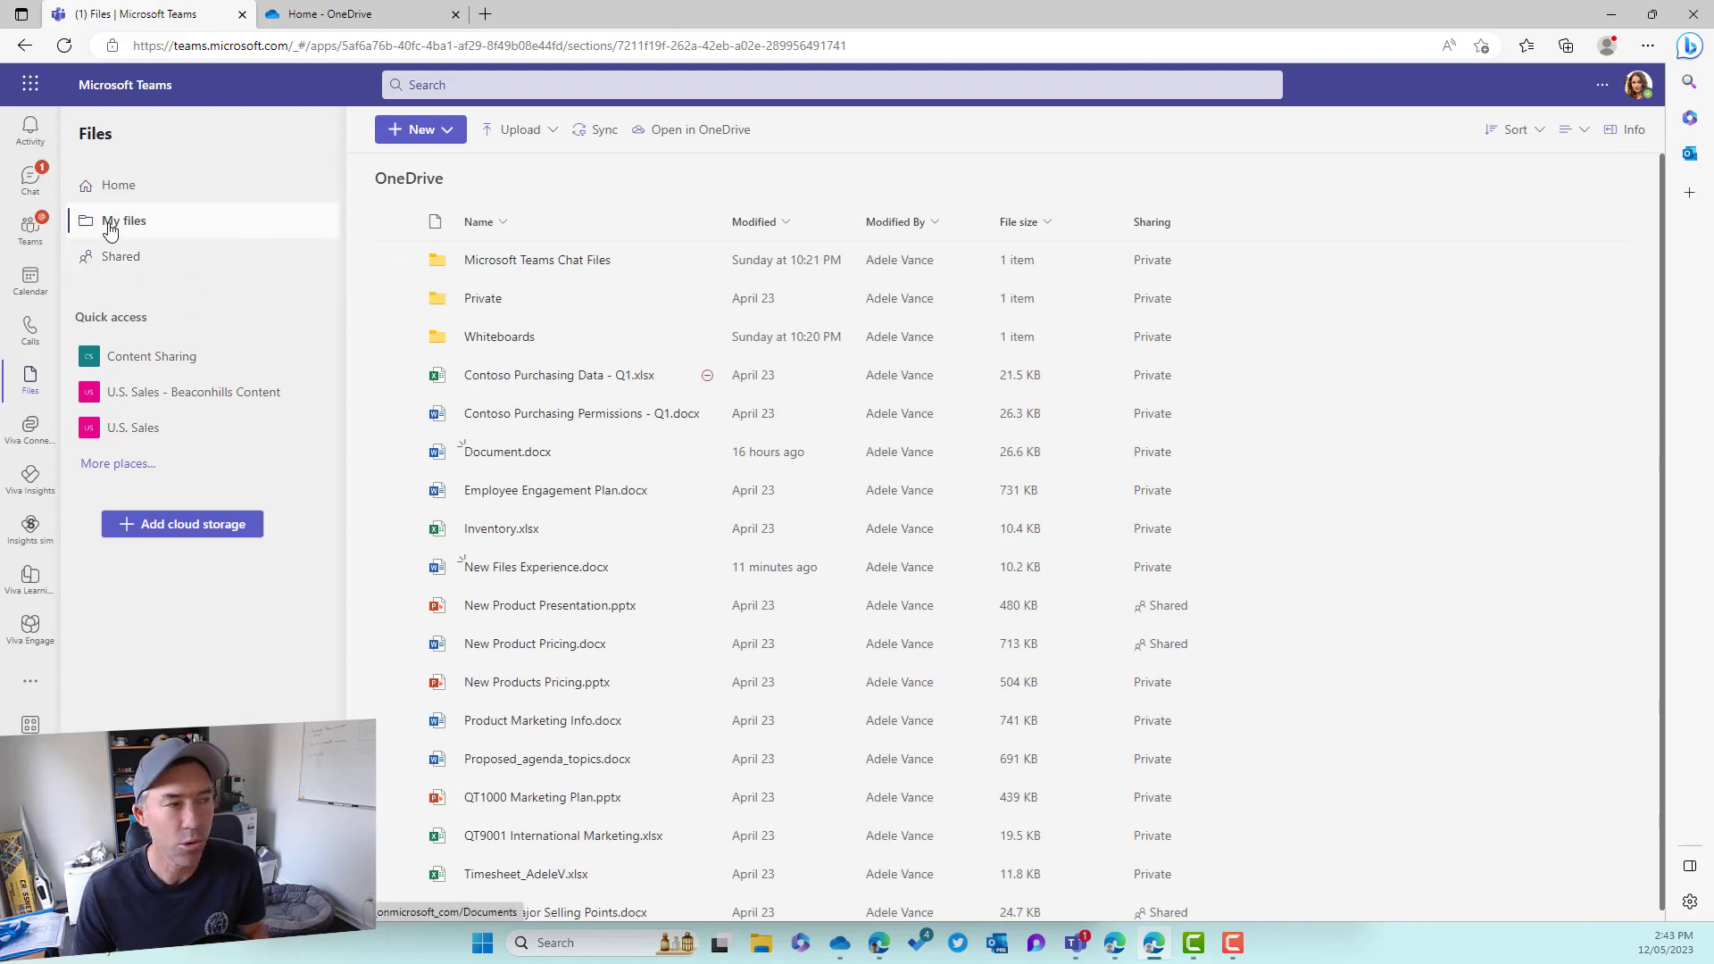
mouse_move(536, 259)
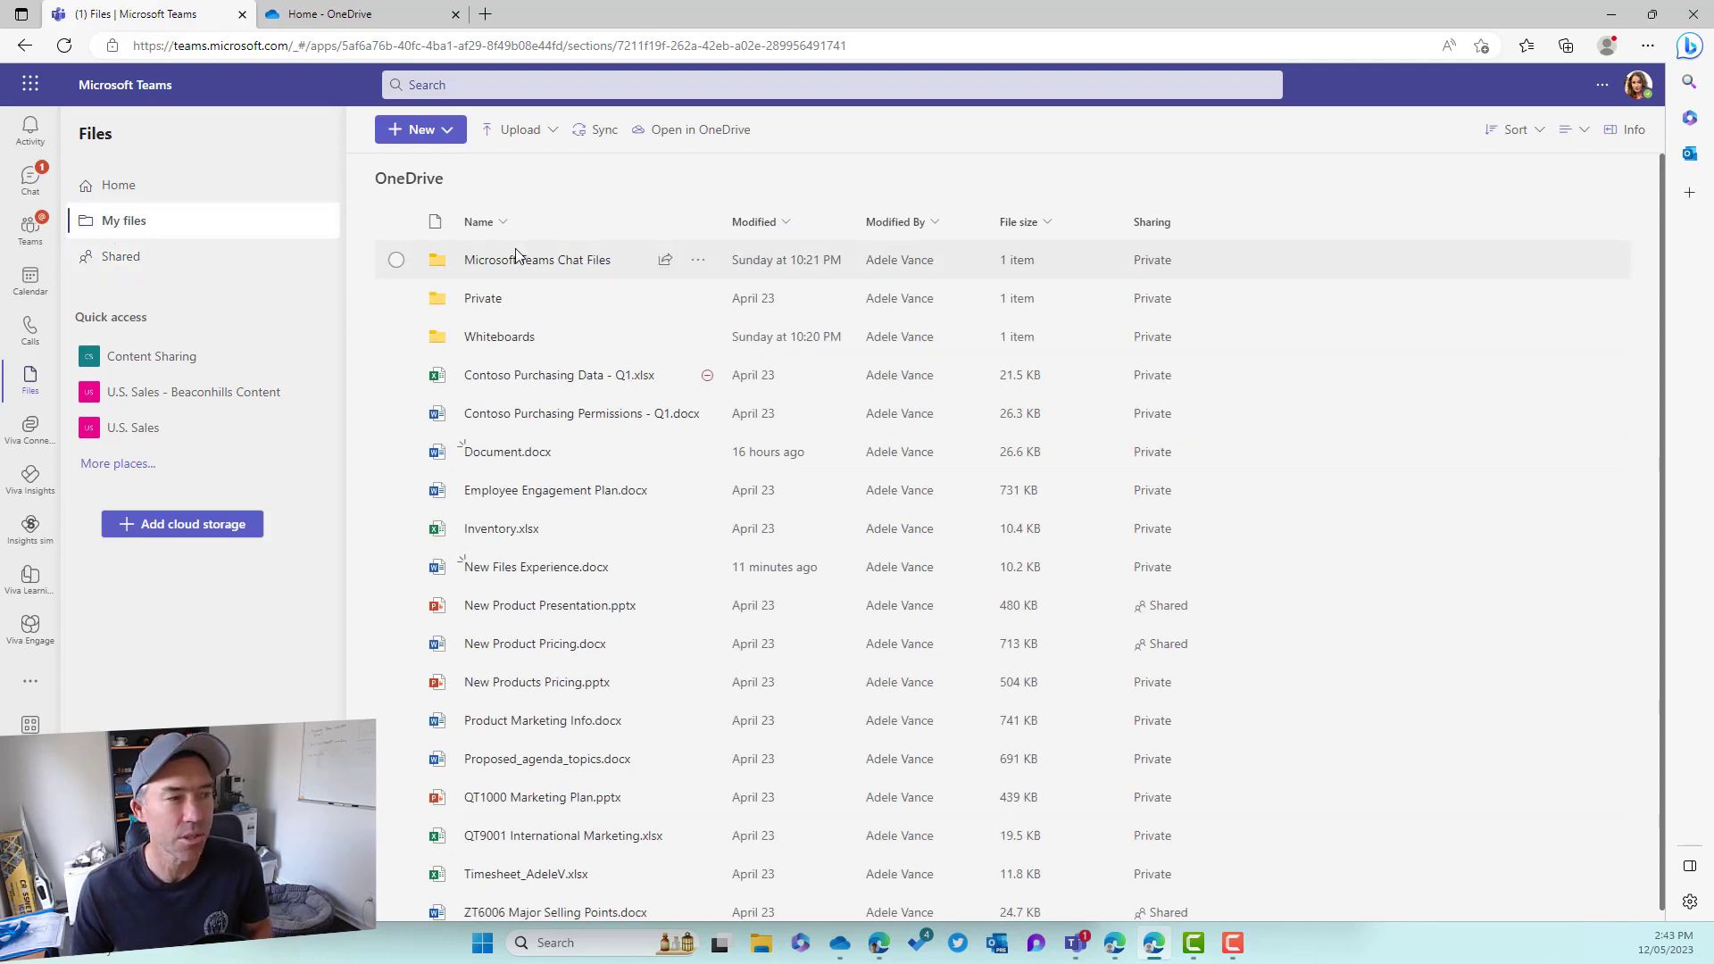
mouse_move(758, 171)
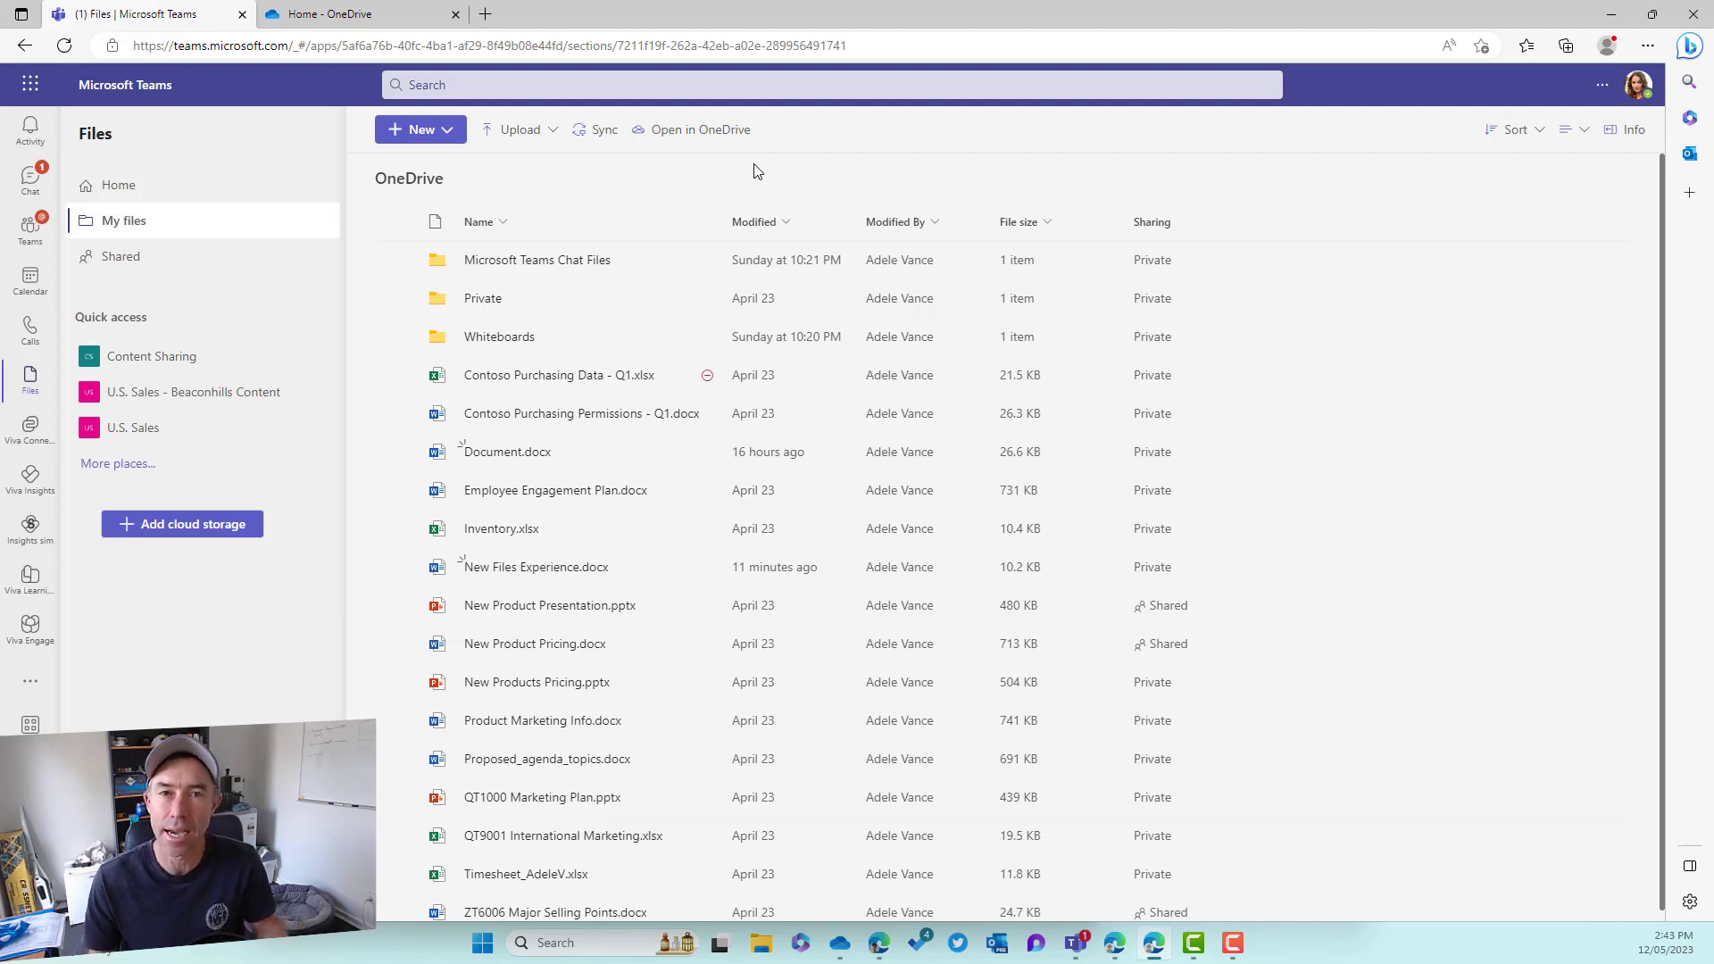
left_click(521, 128)
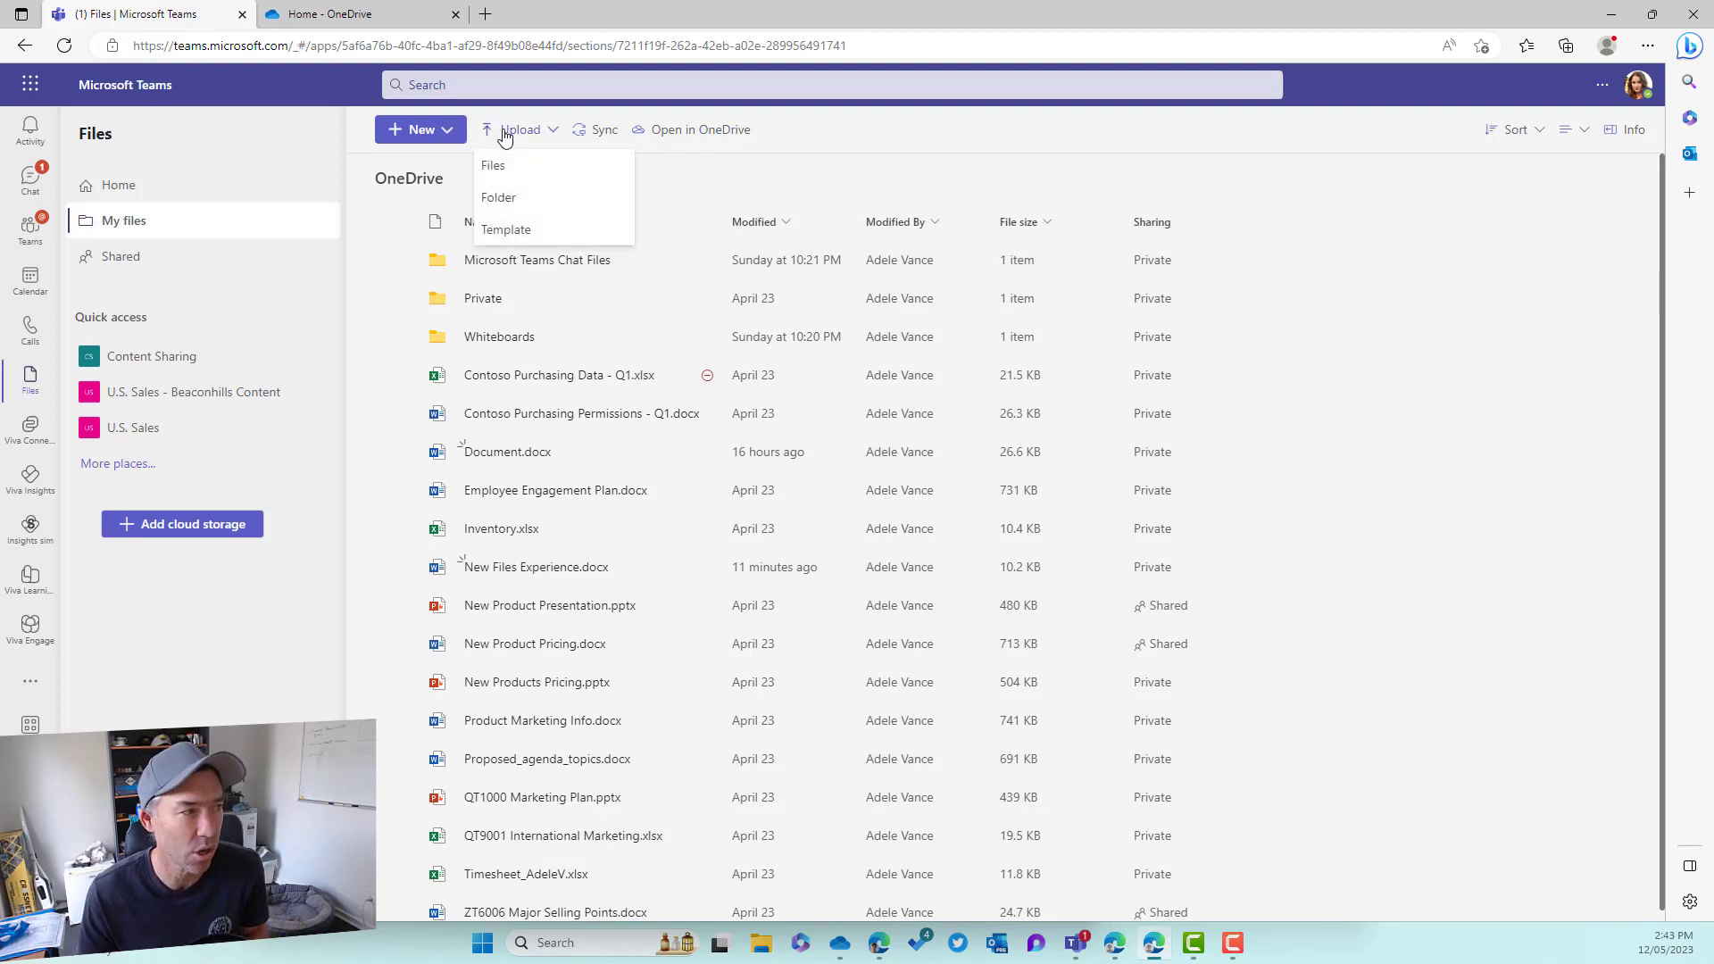
mouse_move(695, 133)
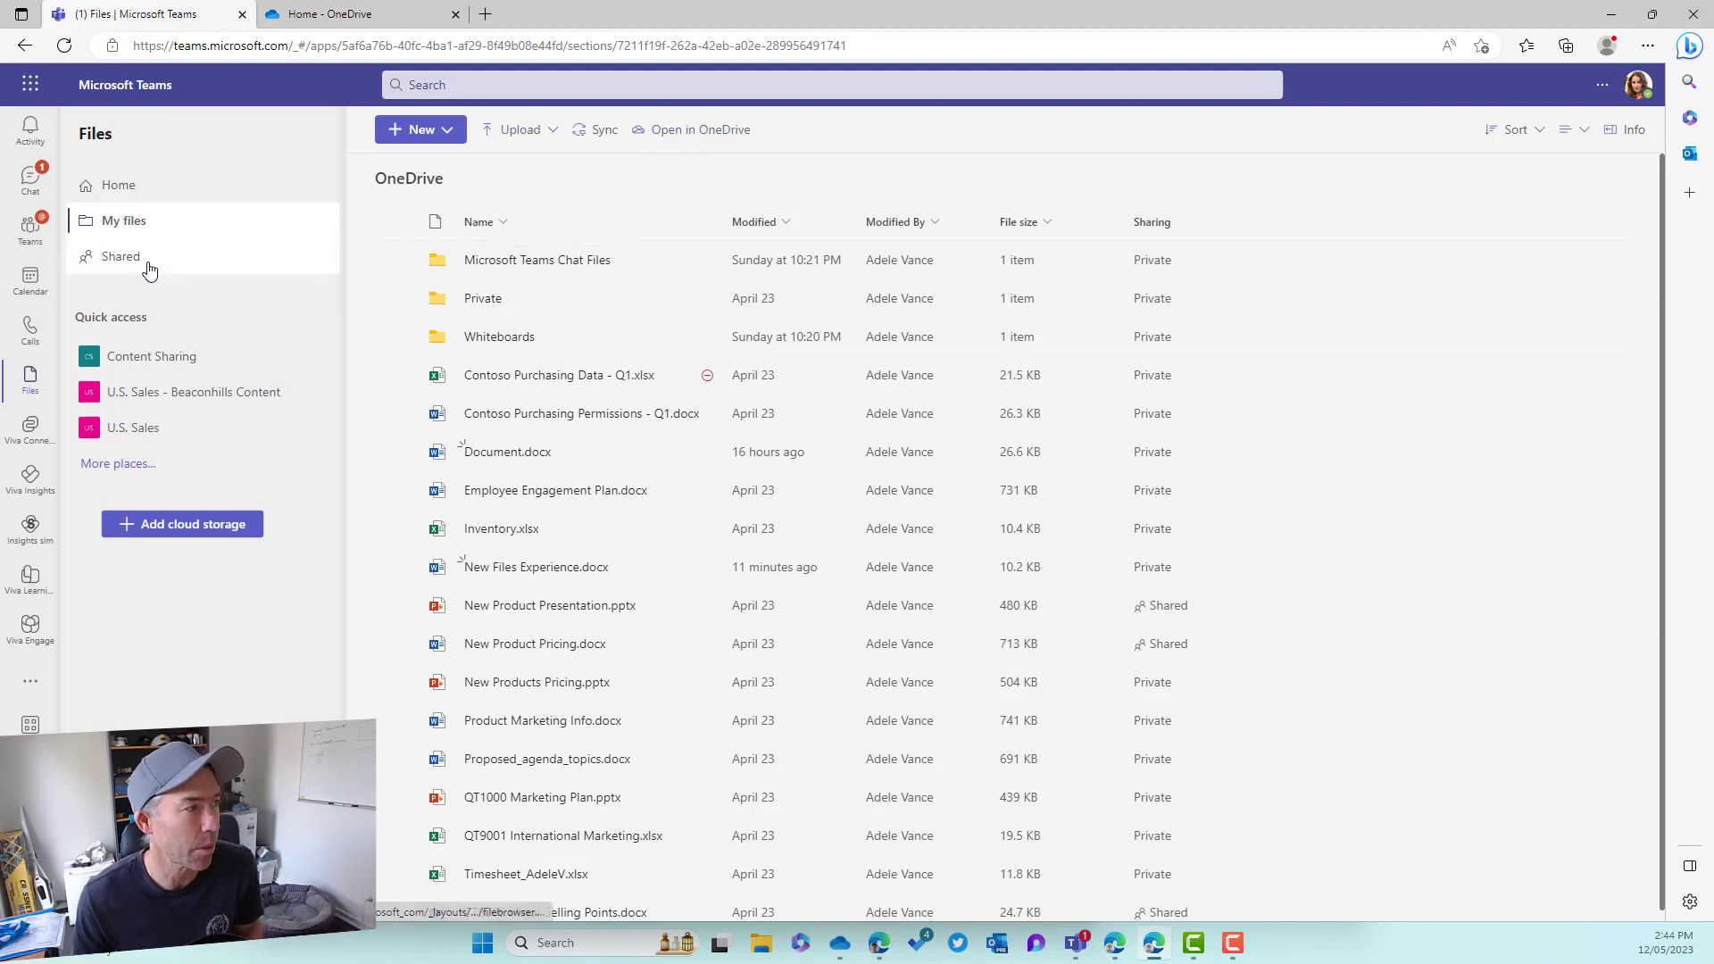
View the four files shared by you, then return to files shared with you.
left_click(121, 256)
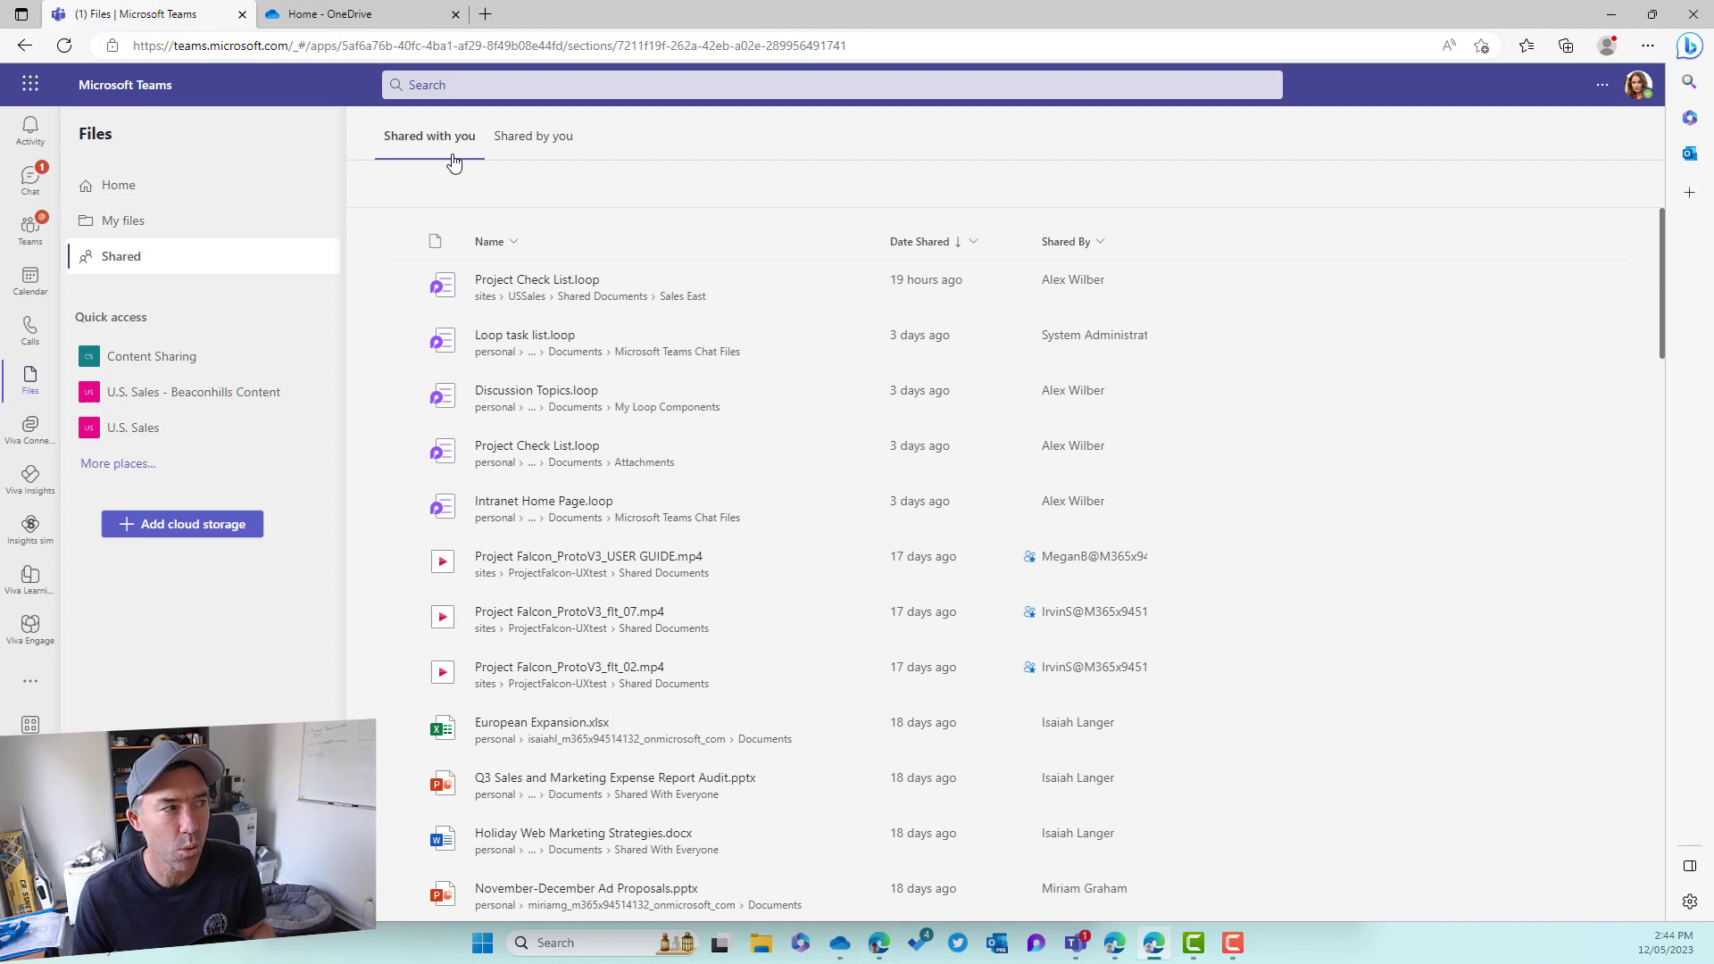
left_click(533, 136)
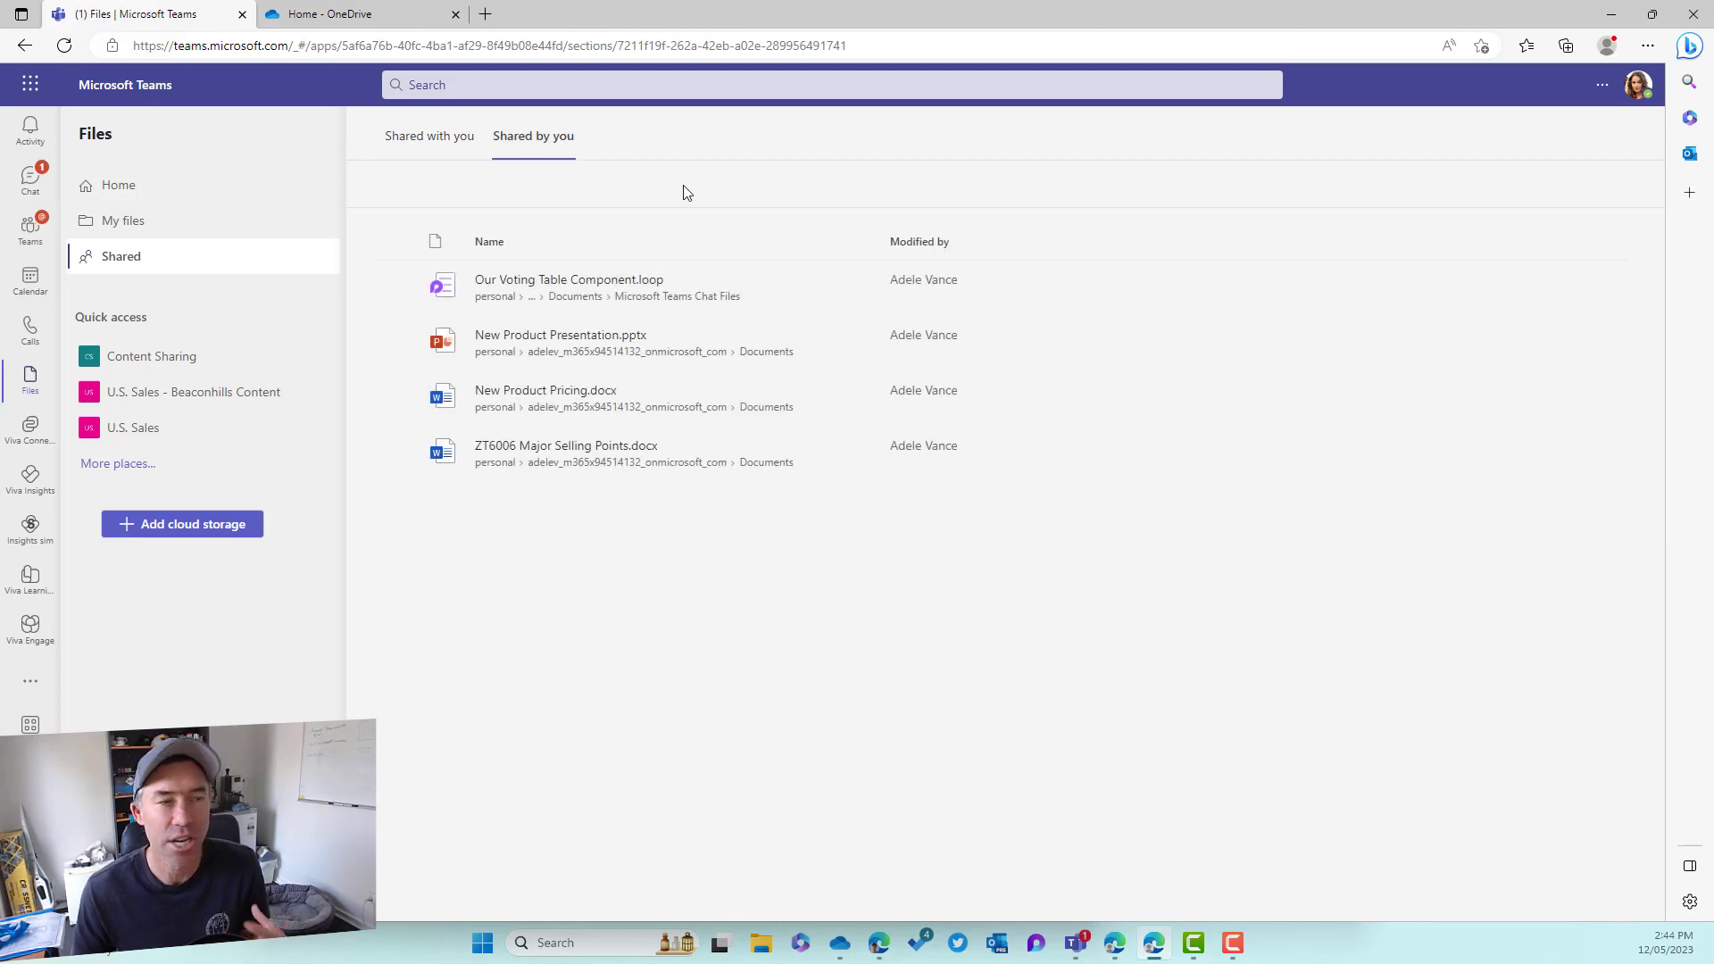
left_click(429, 136)
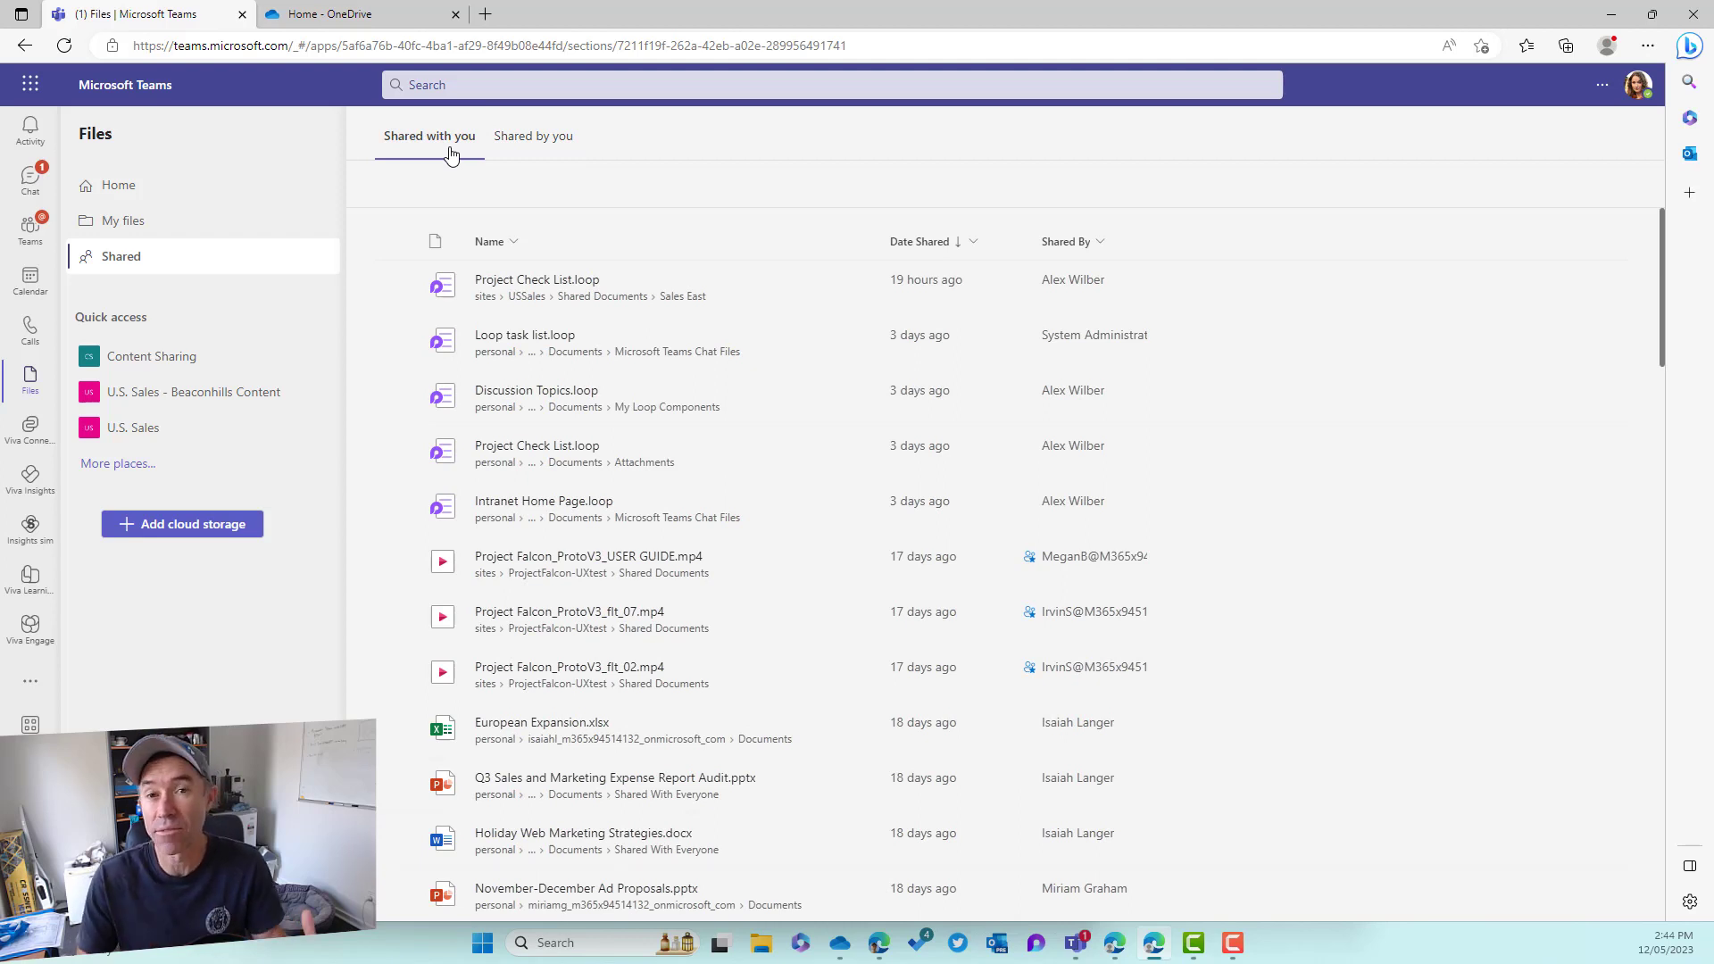
mouse_move(157, 340)
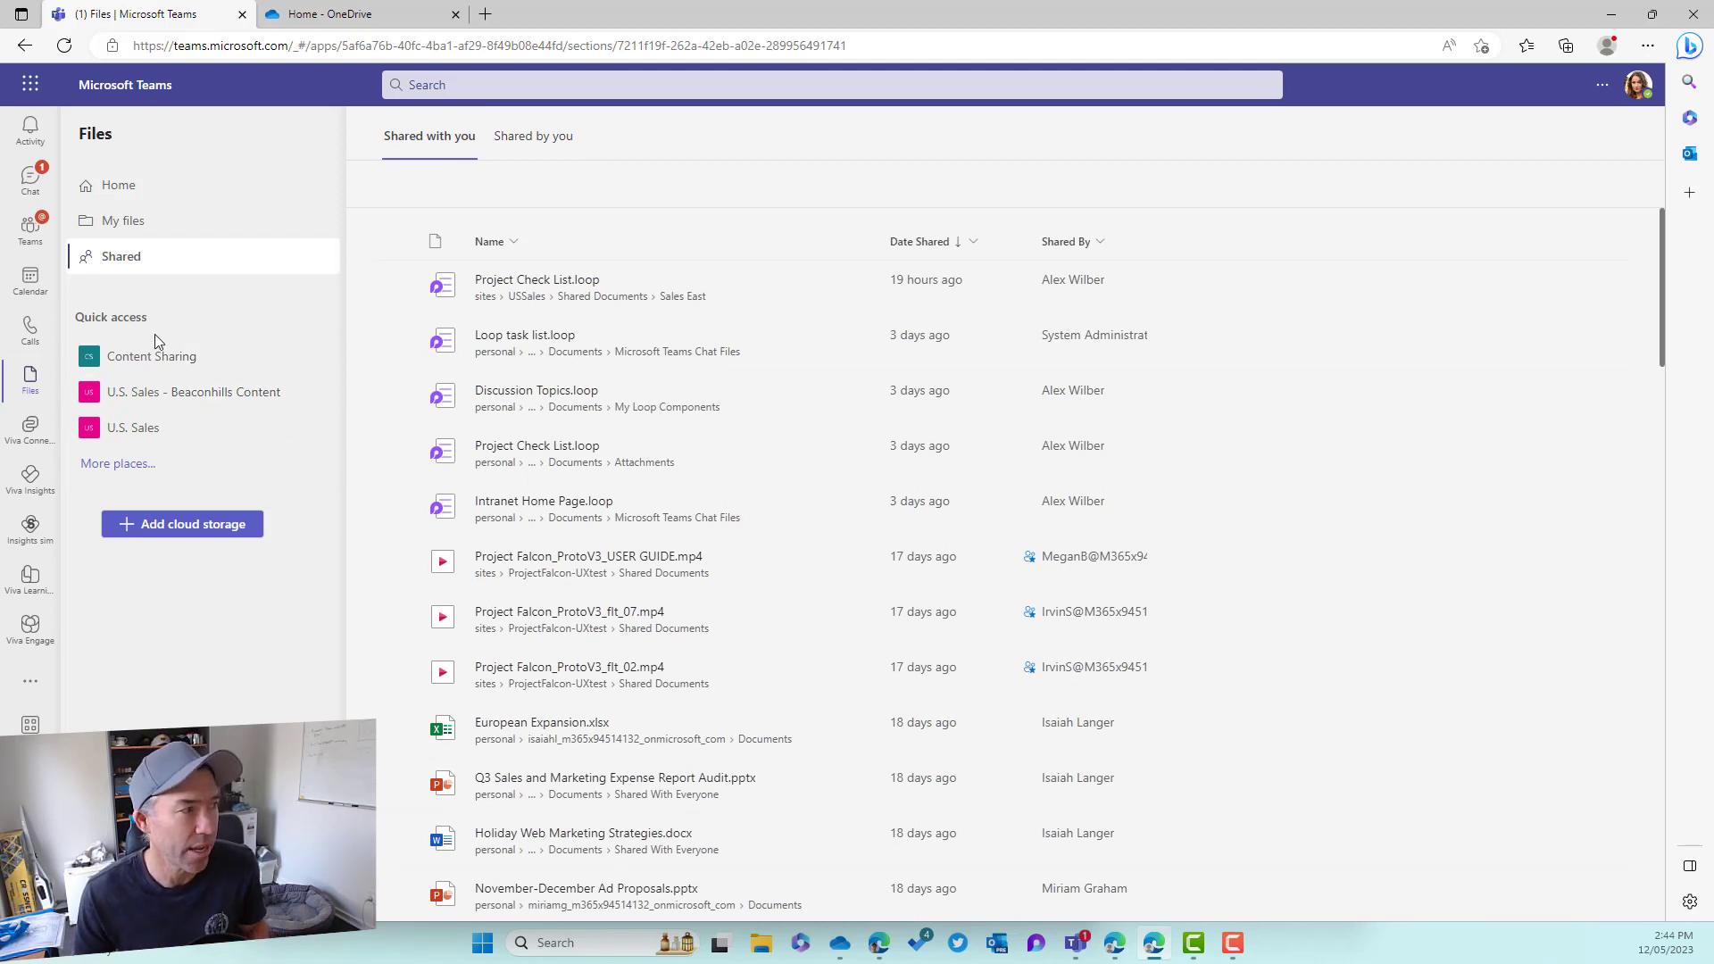
mouse_move(123, 331)
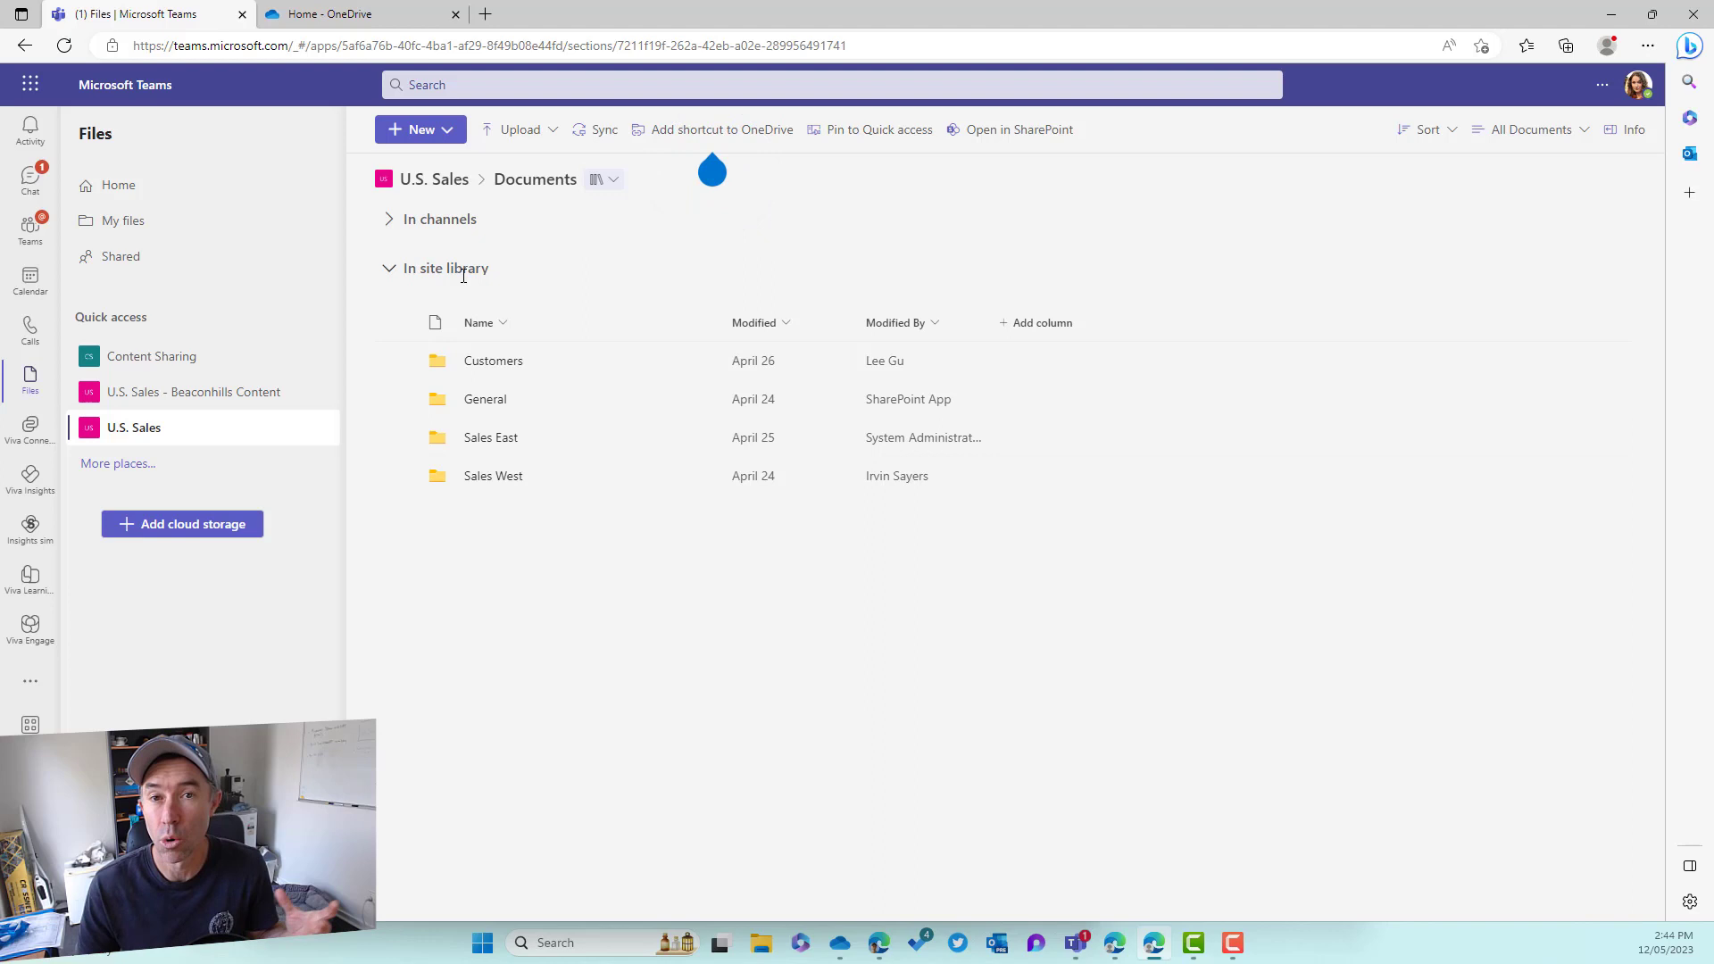
mouse_move(151, 355)
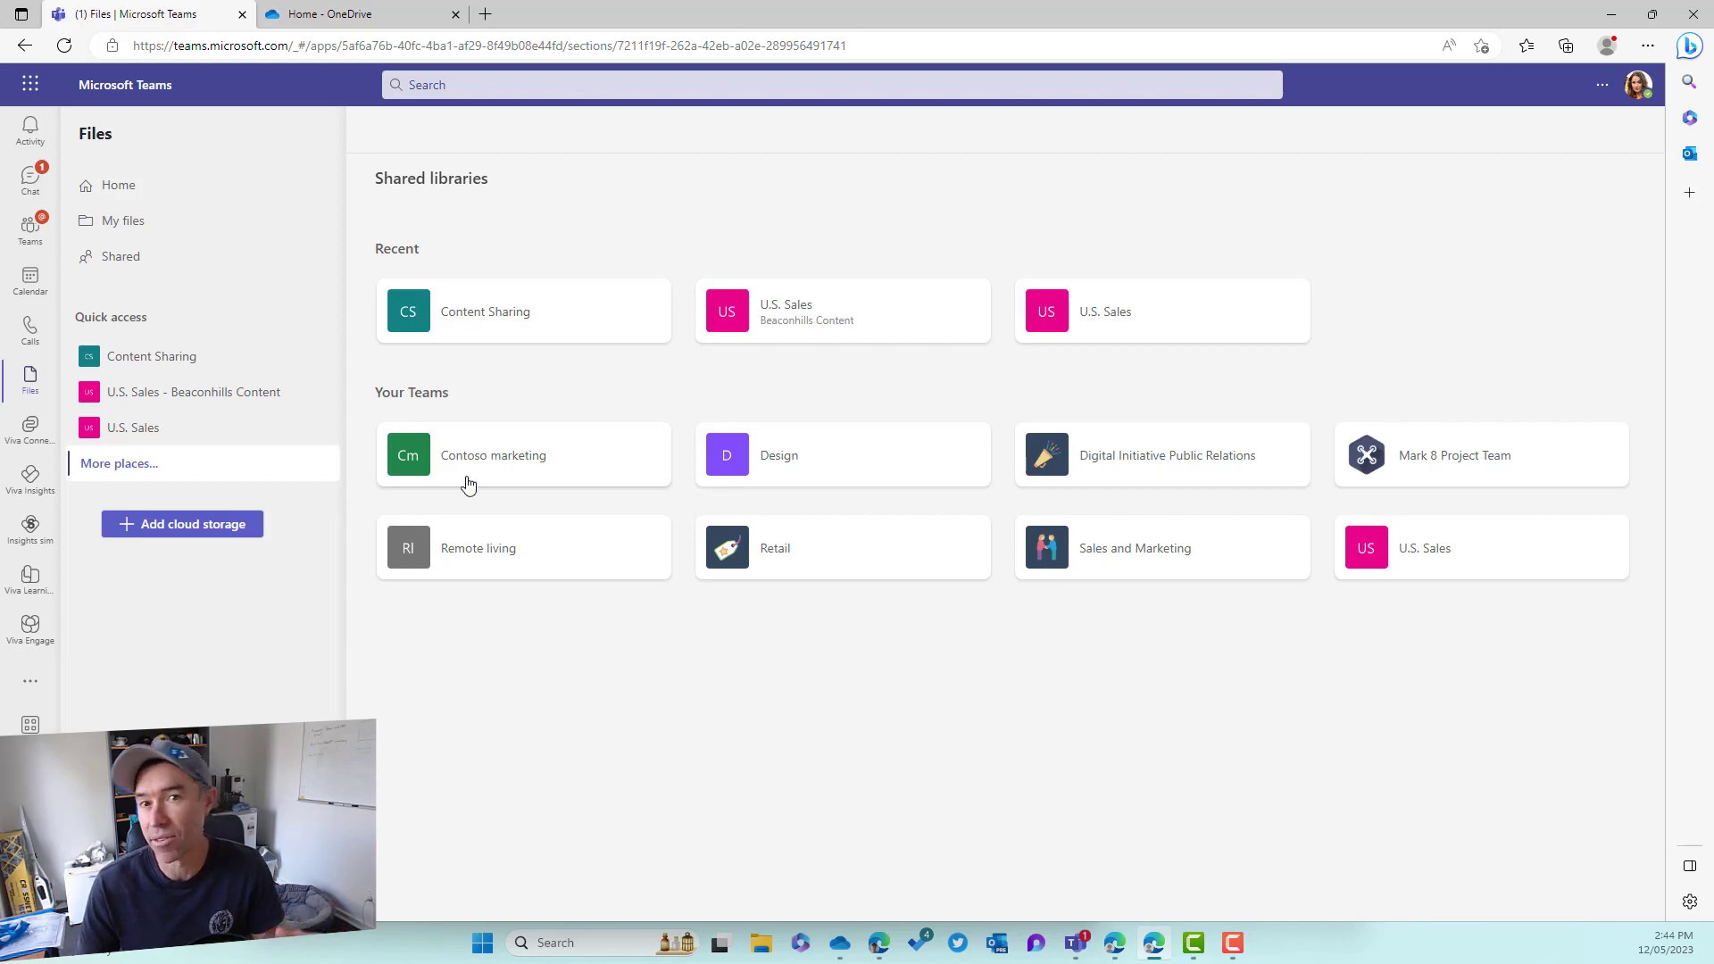
left_click(181, 524)
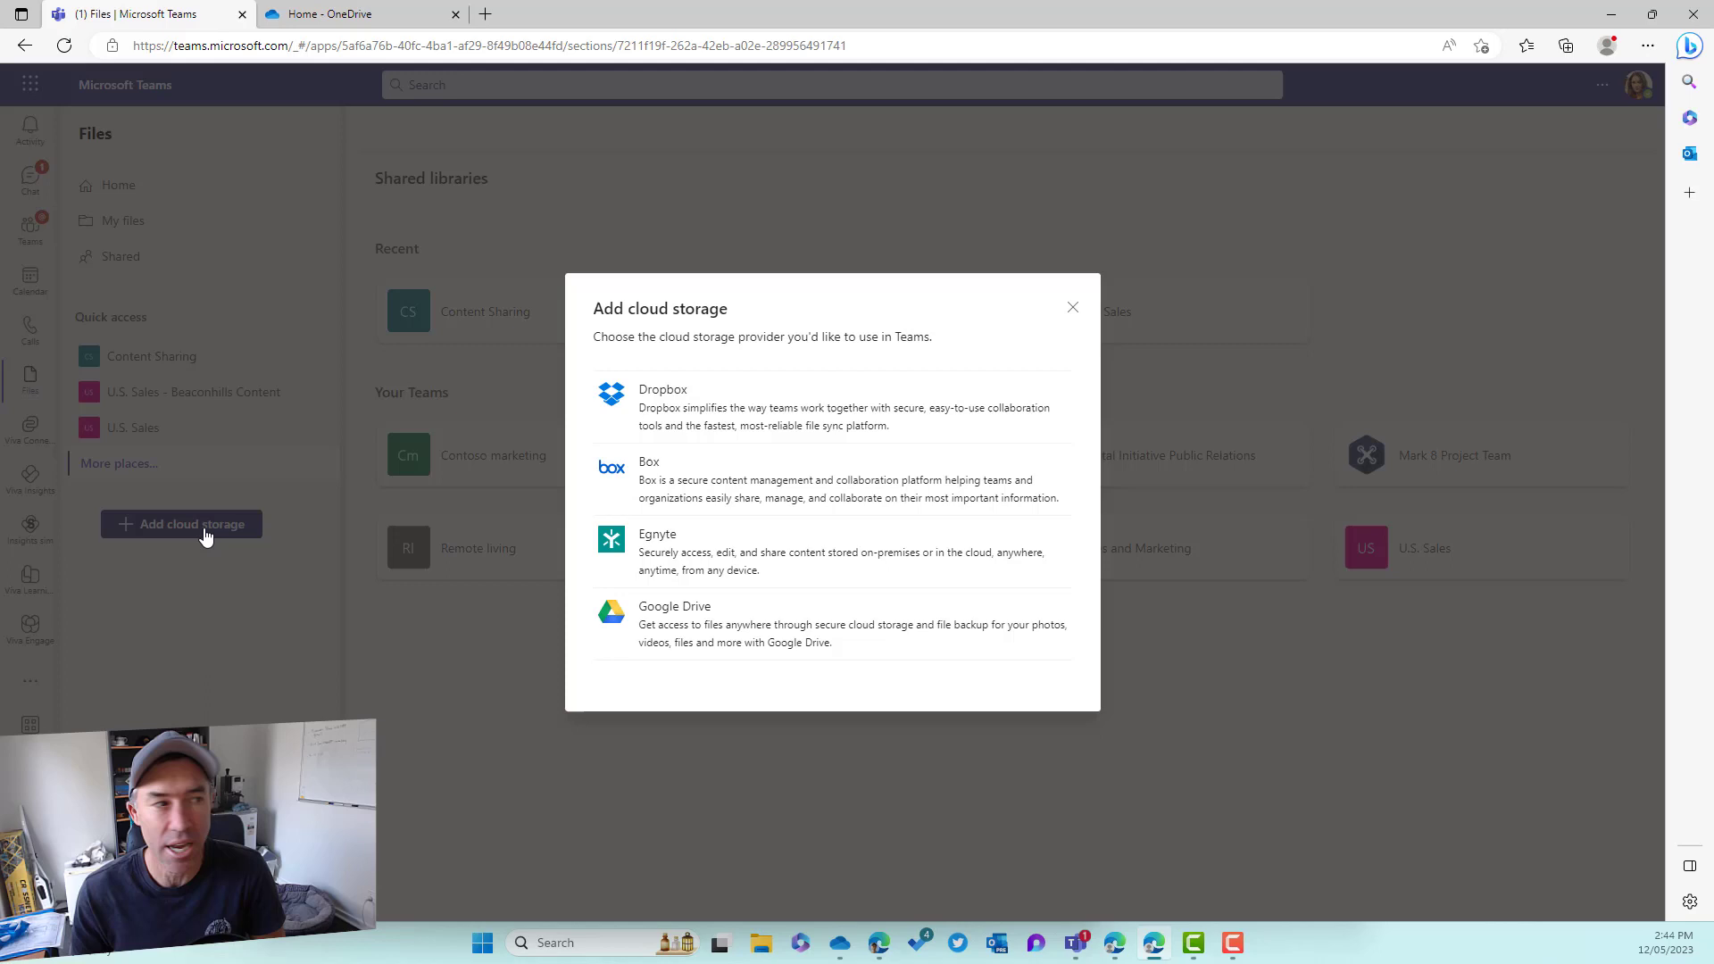
mouse_move(705, 552)
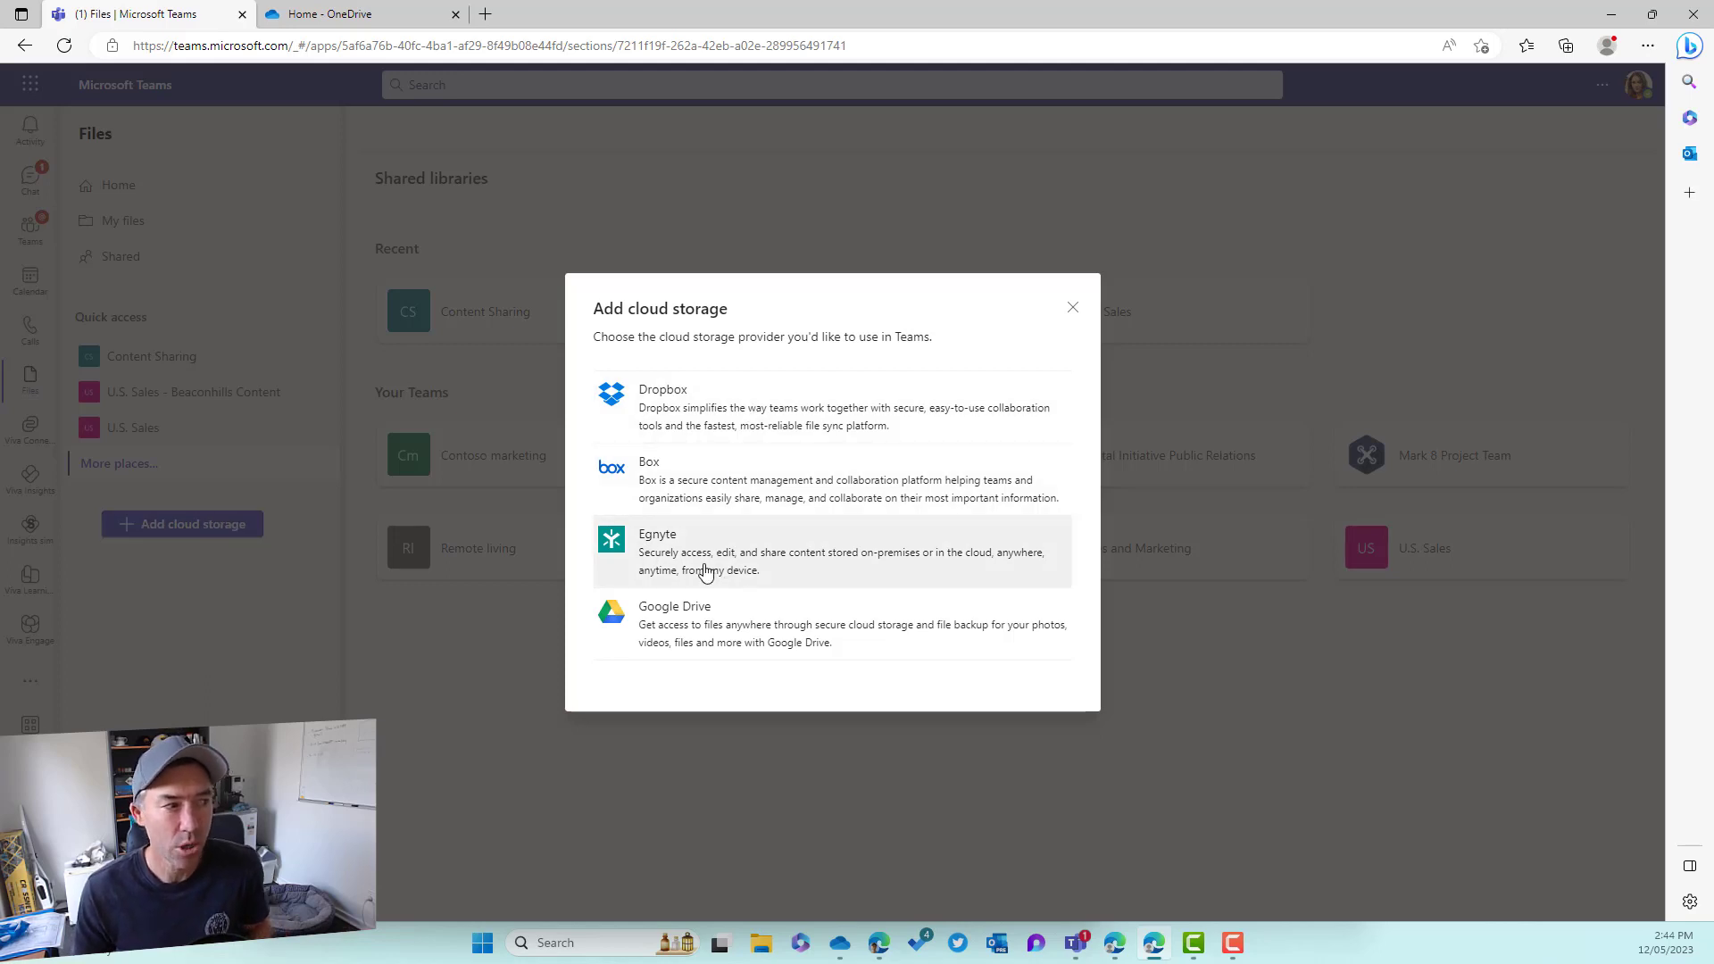
mouse_move(752, 642)
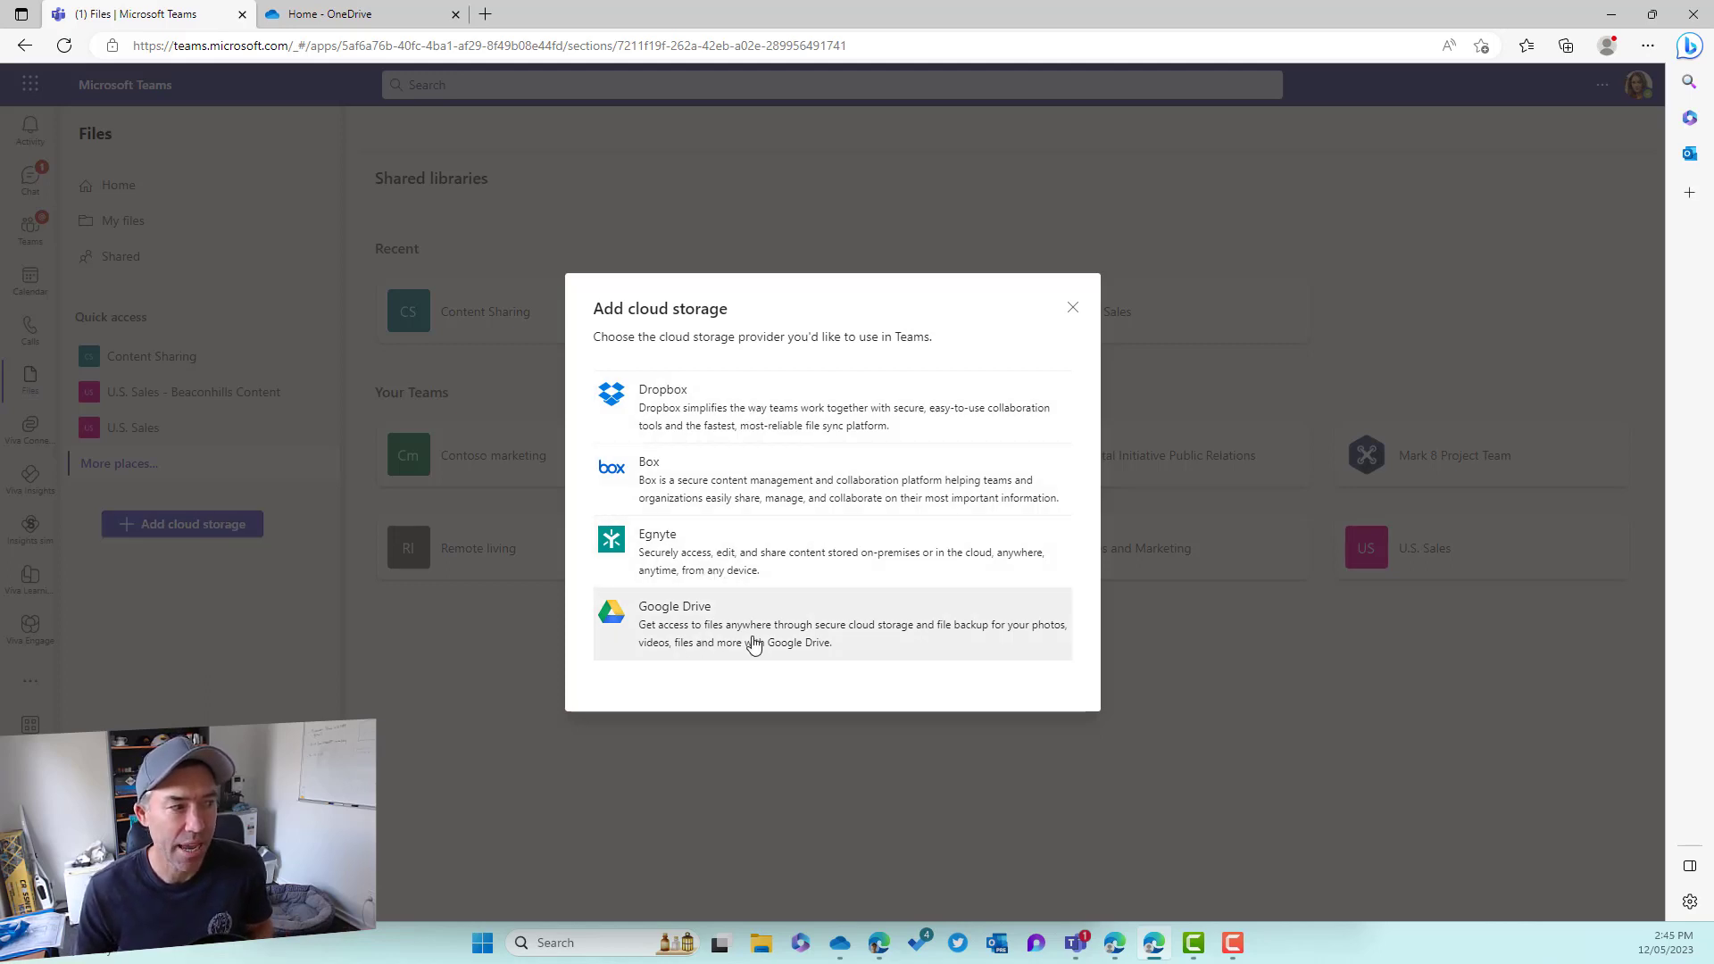
left_click(1071, 308)
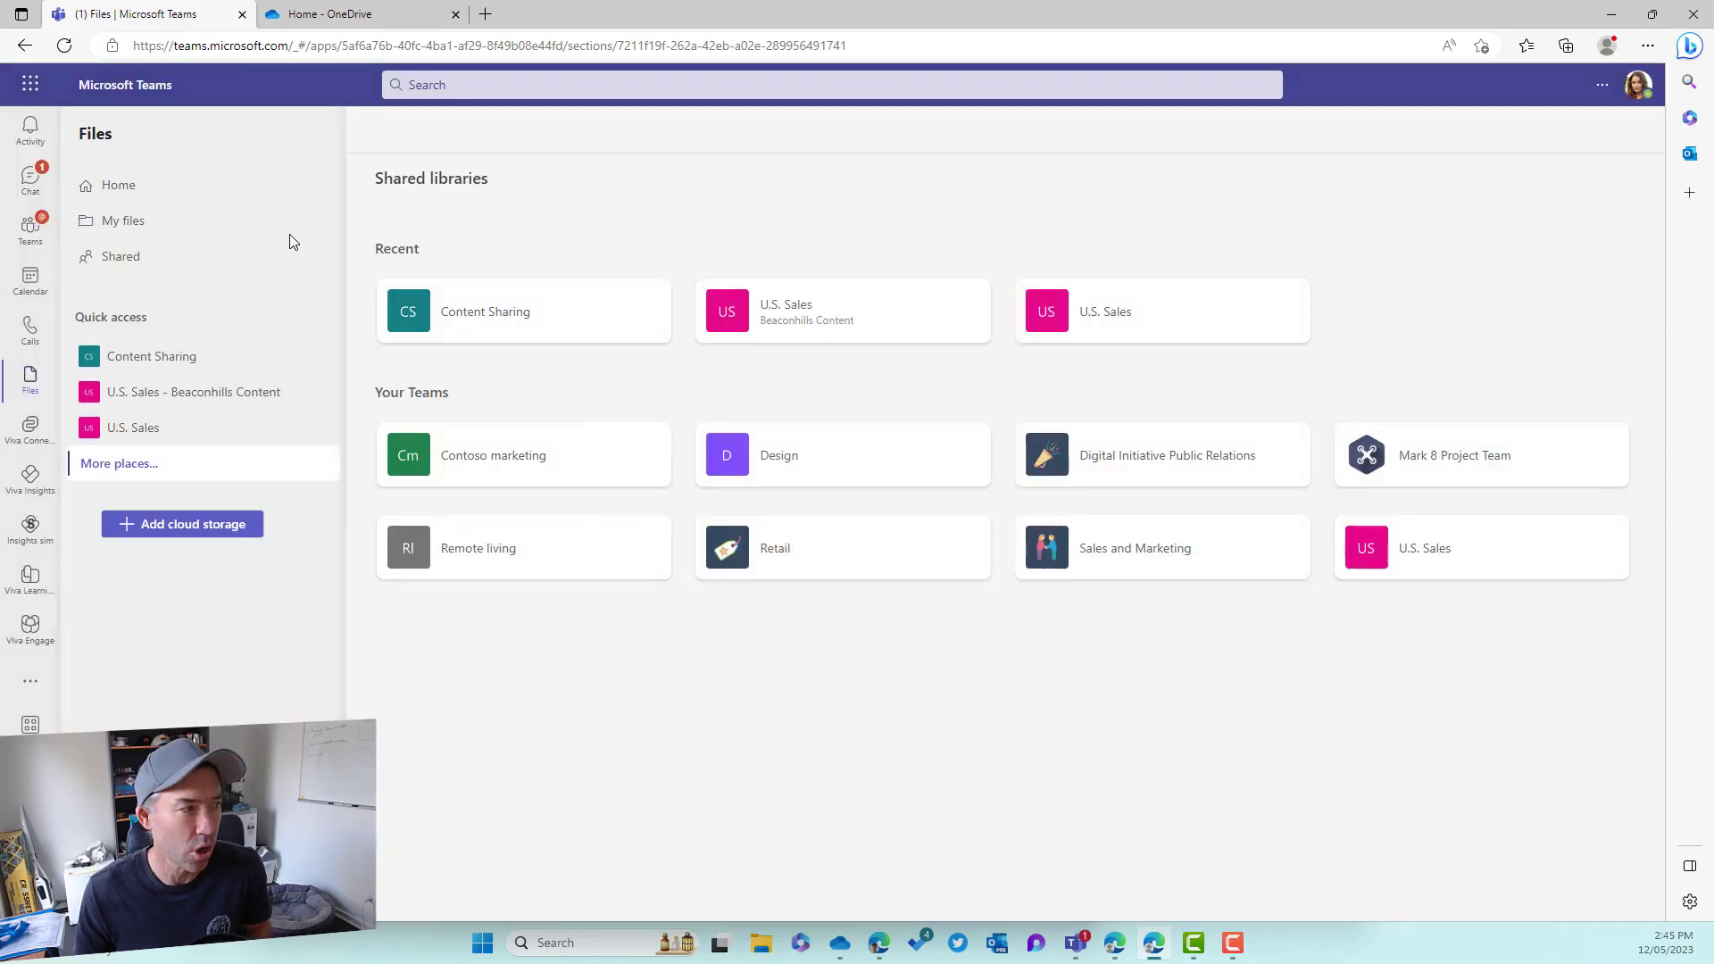
mouse_move(293, 242)
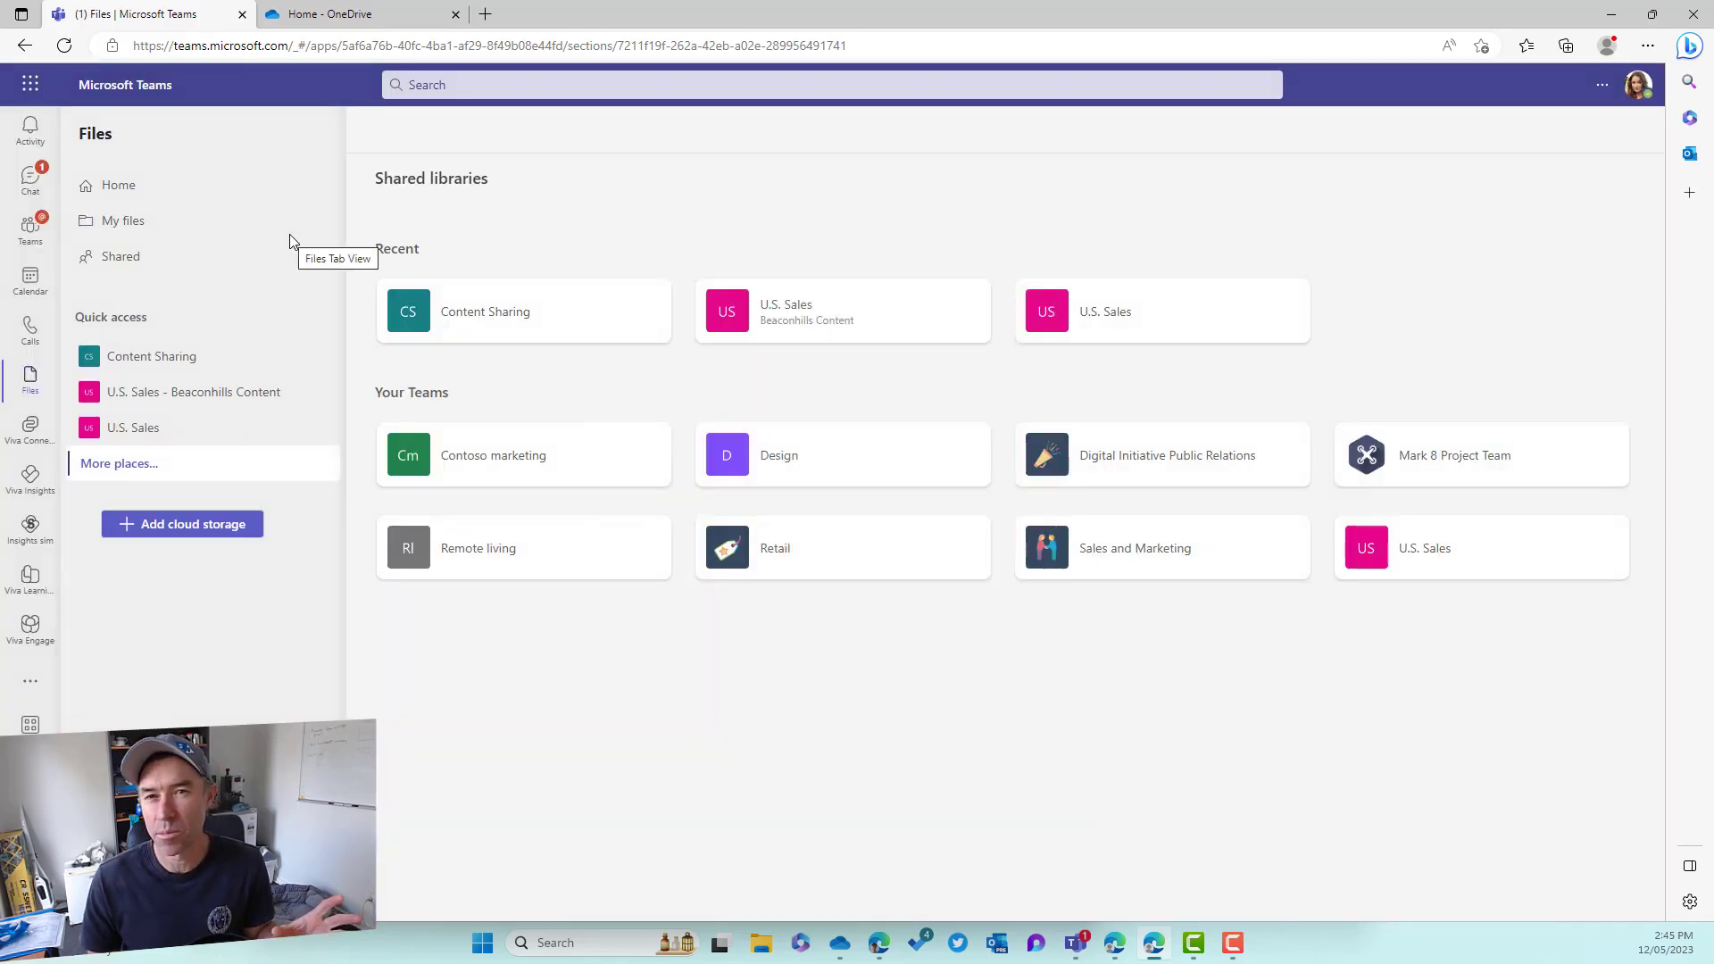